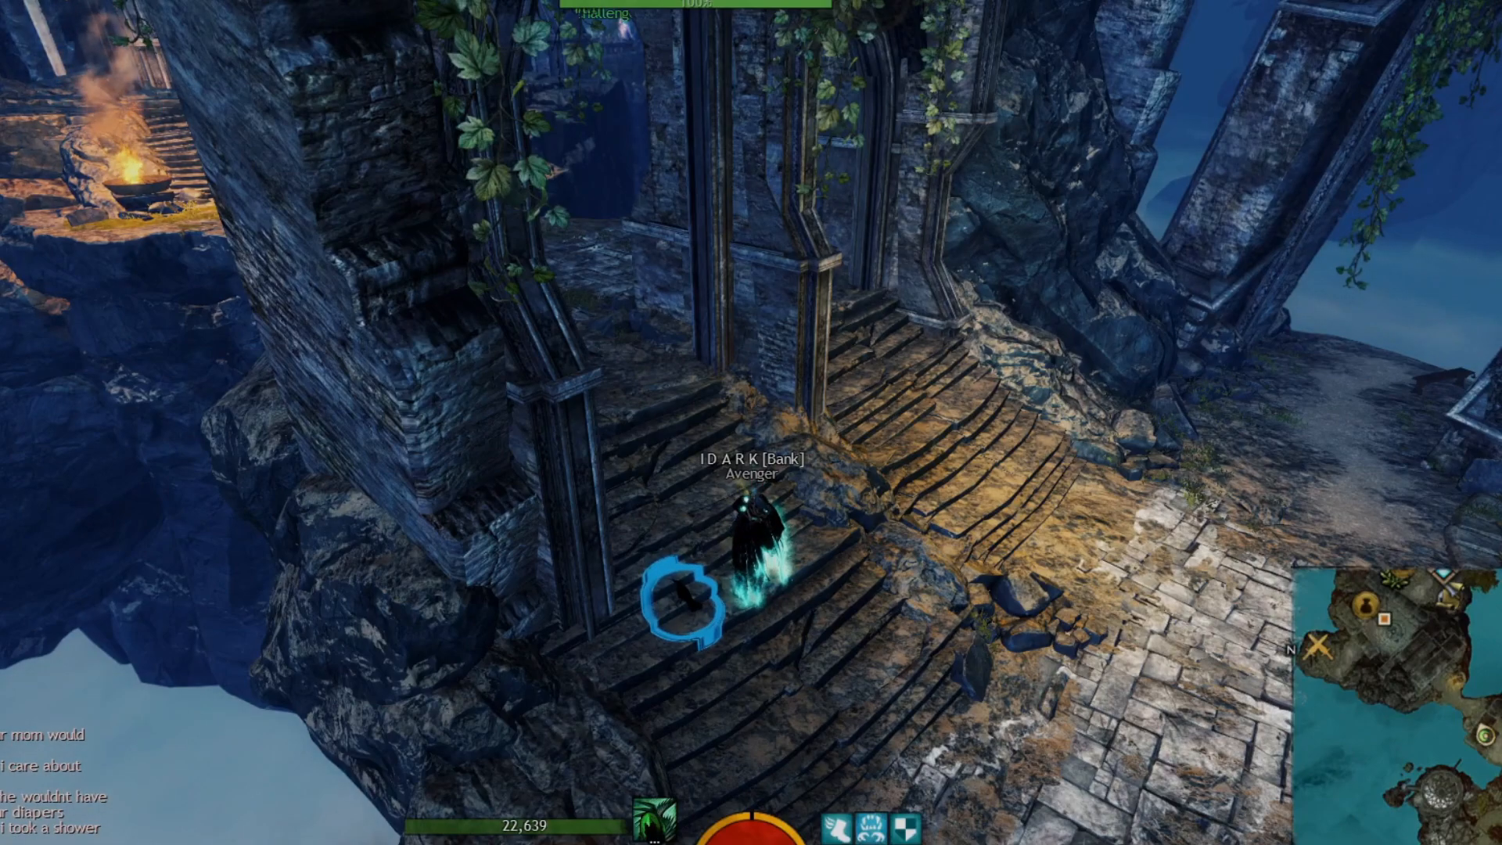
- Mail the Fox Fire Longbow Skin to the winner with subject Congrats and a ':)' message
{"action": "right_click", "coordinate": [469, 502]}
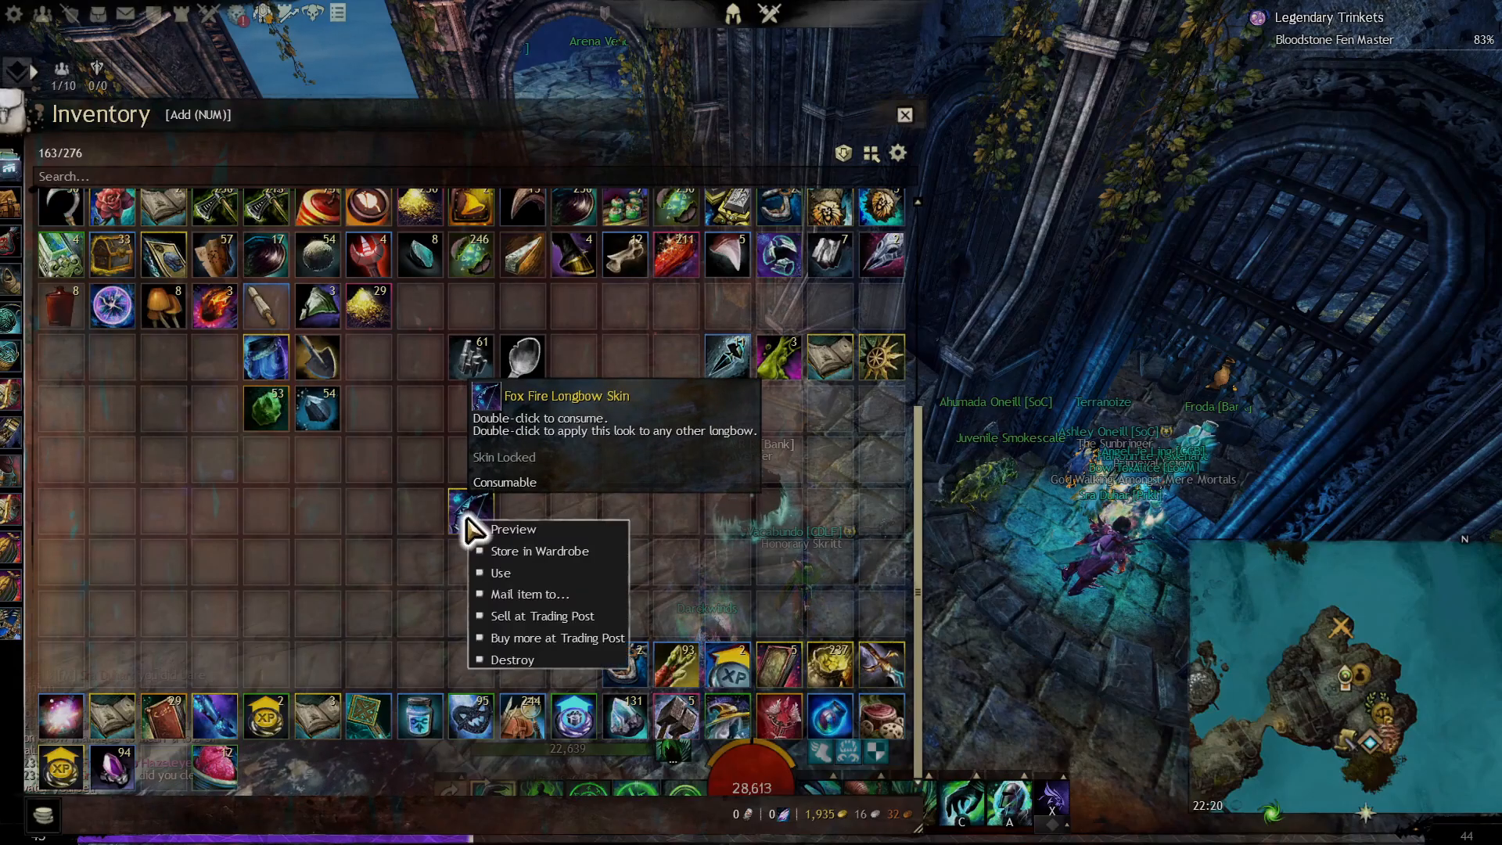
{"action": "left_click", "coordinate": [513, 528]}
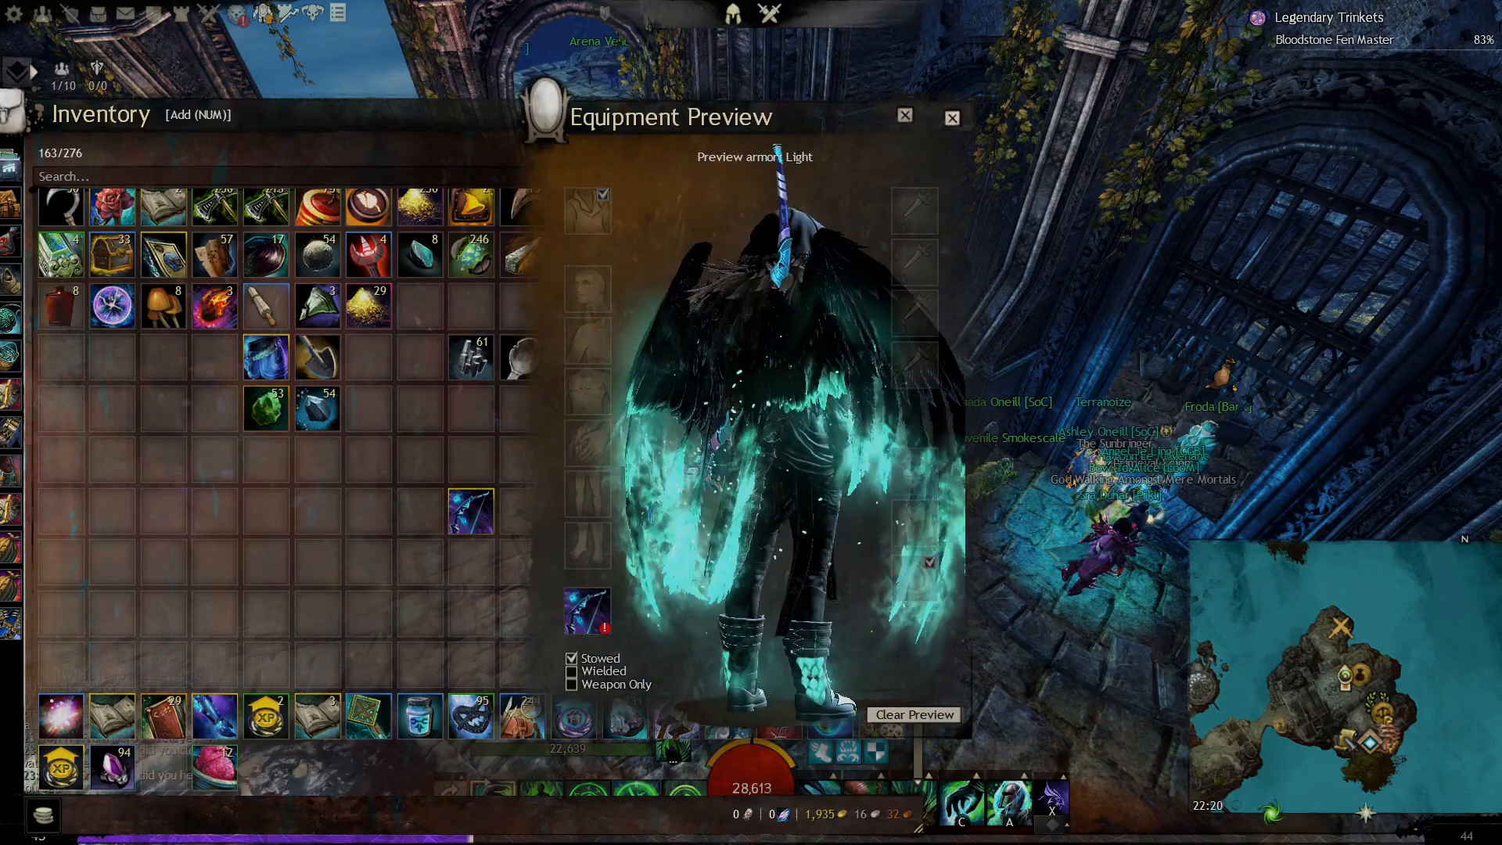
{"action": "left_click", "coordinate": [572, 671]}
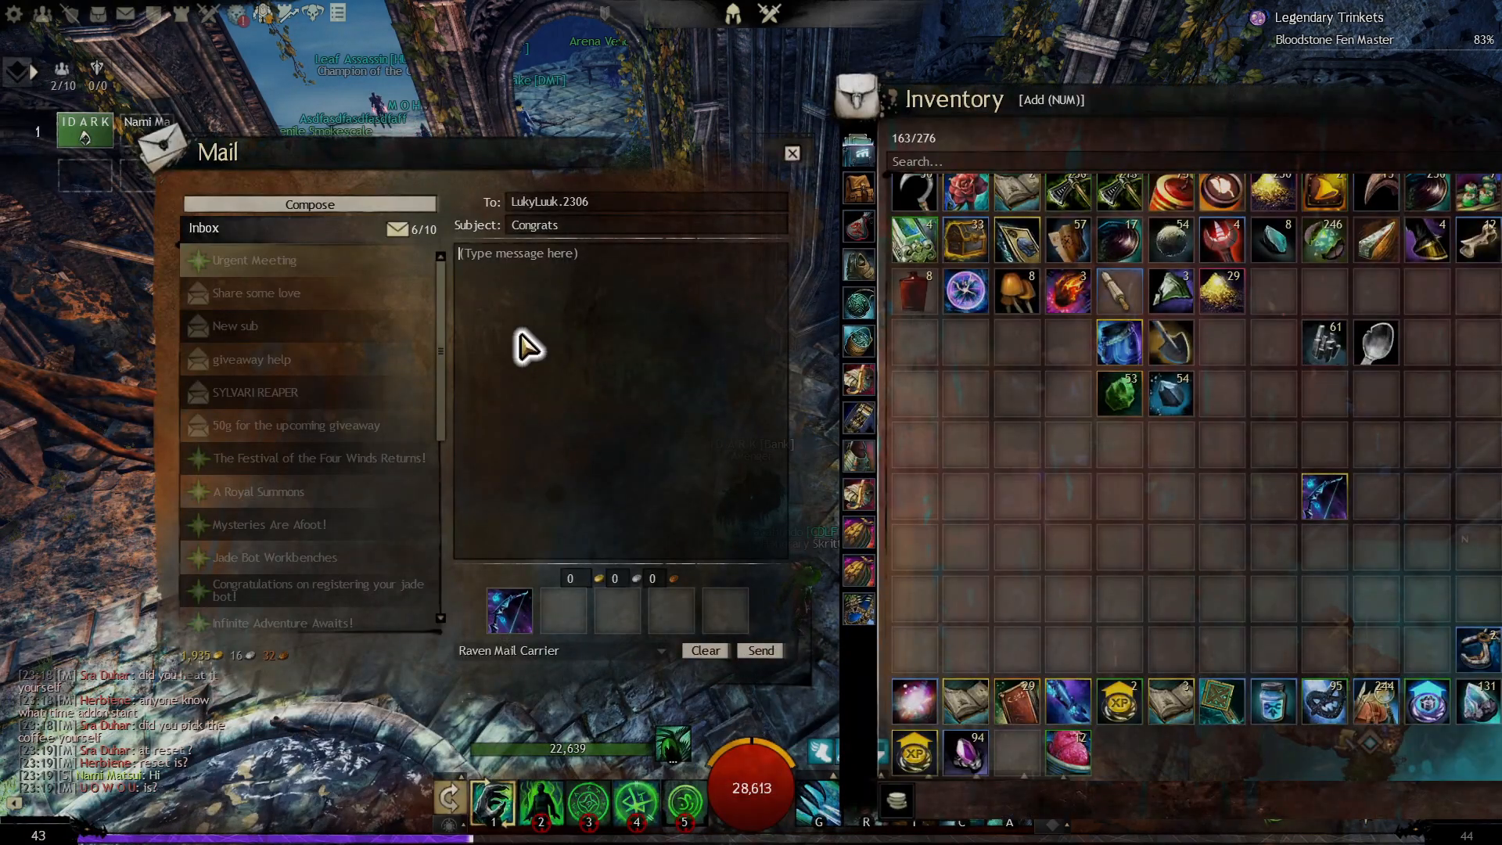
{"action": "type", "text": ":)"}
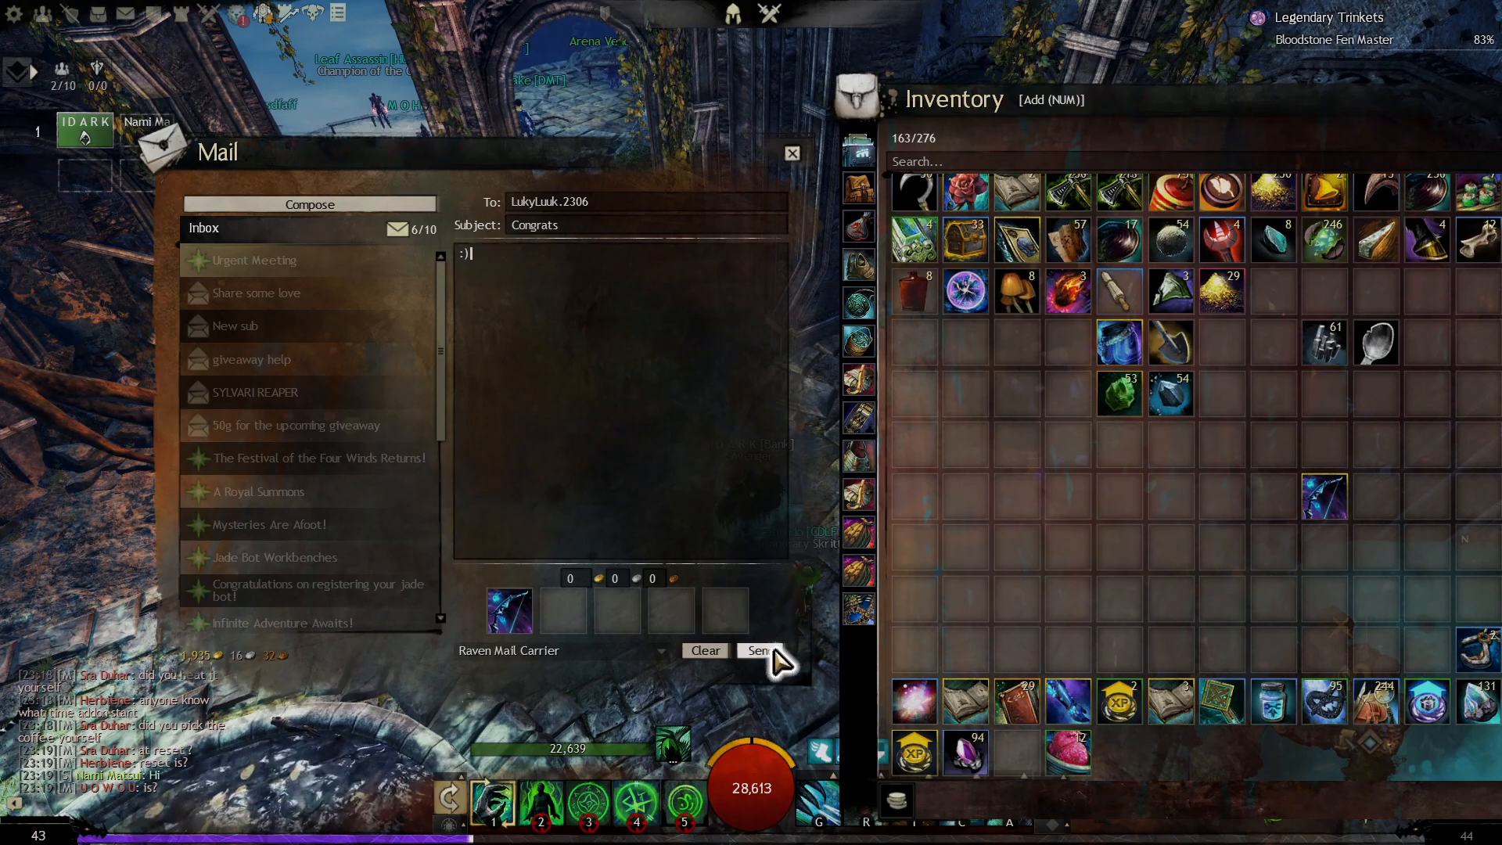
{"action": "left_click", "coordinate": [760, 651]}
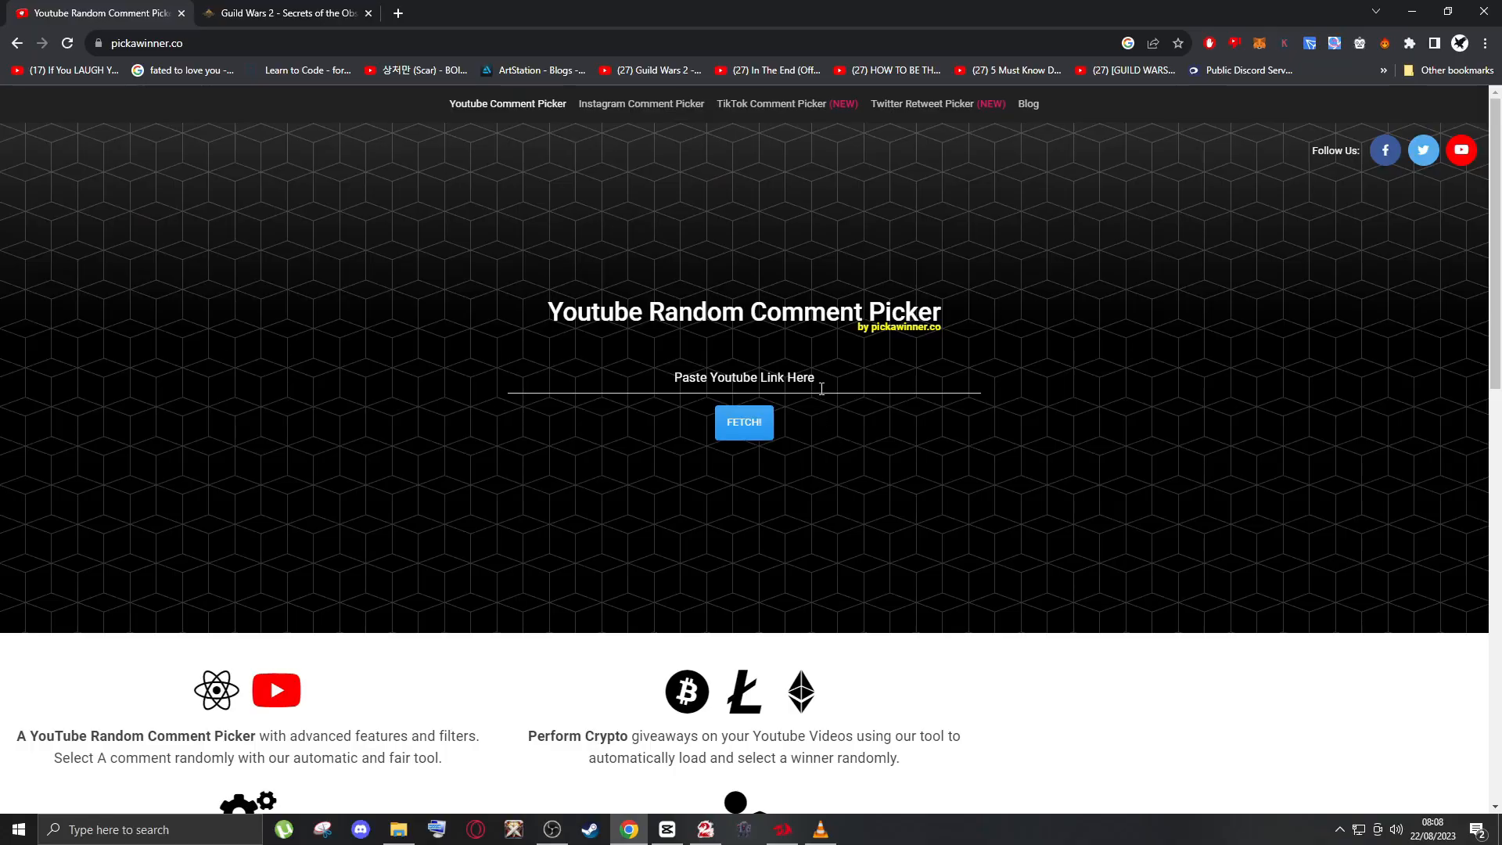
- Check the Secrets of the Obscure countdown on thatshaman.com and return to pickawinner.co
{"action": "left_click", "coordinate": [284, 13]}
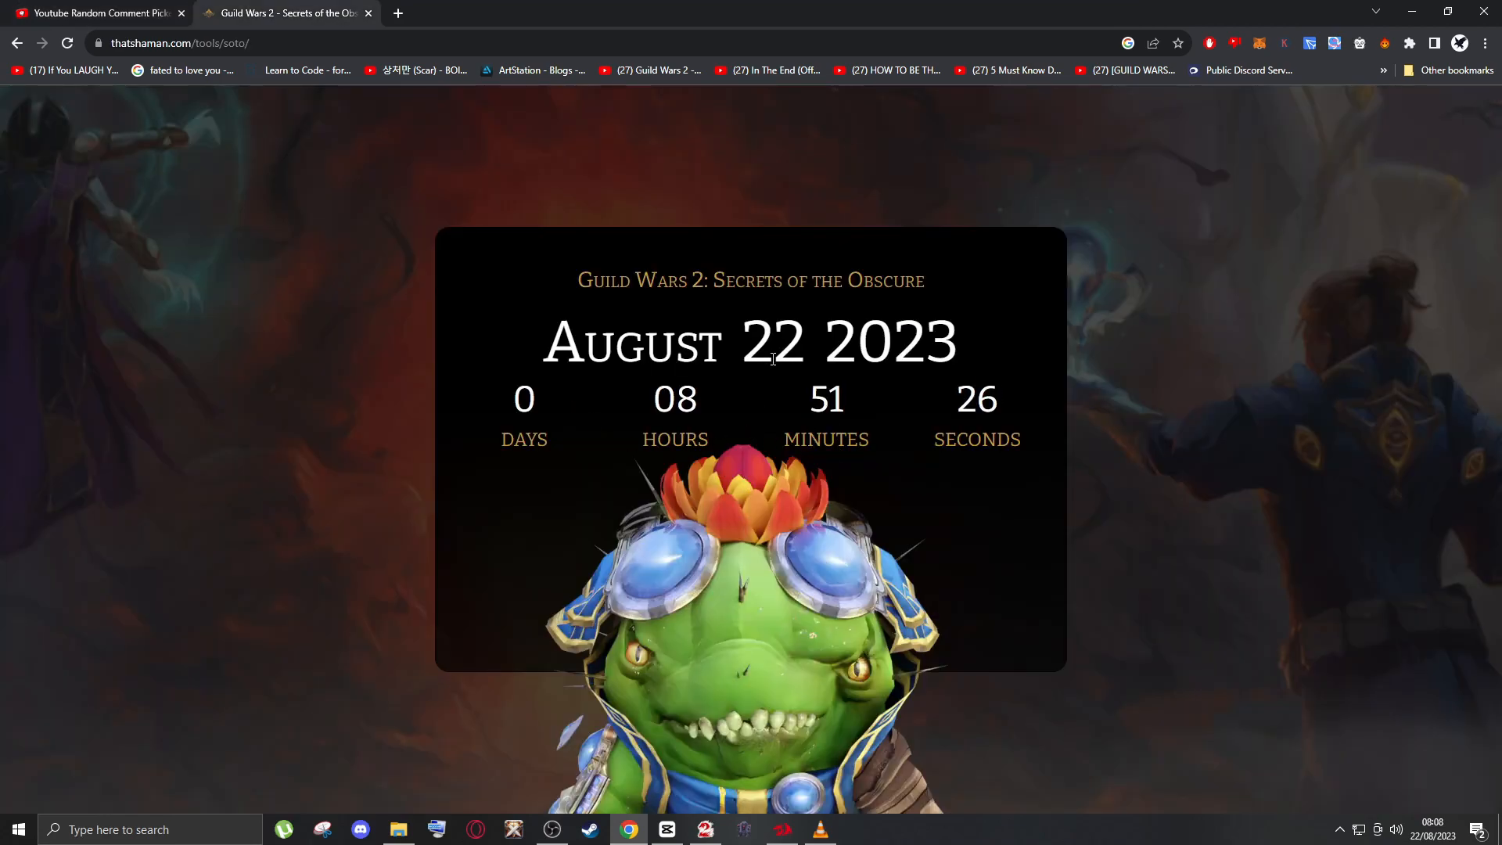
{"action": "mouse_move", "coordinate": [507, 313]}
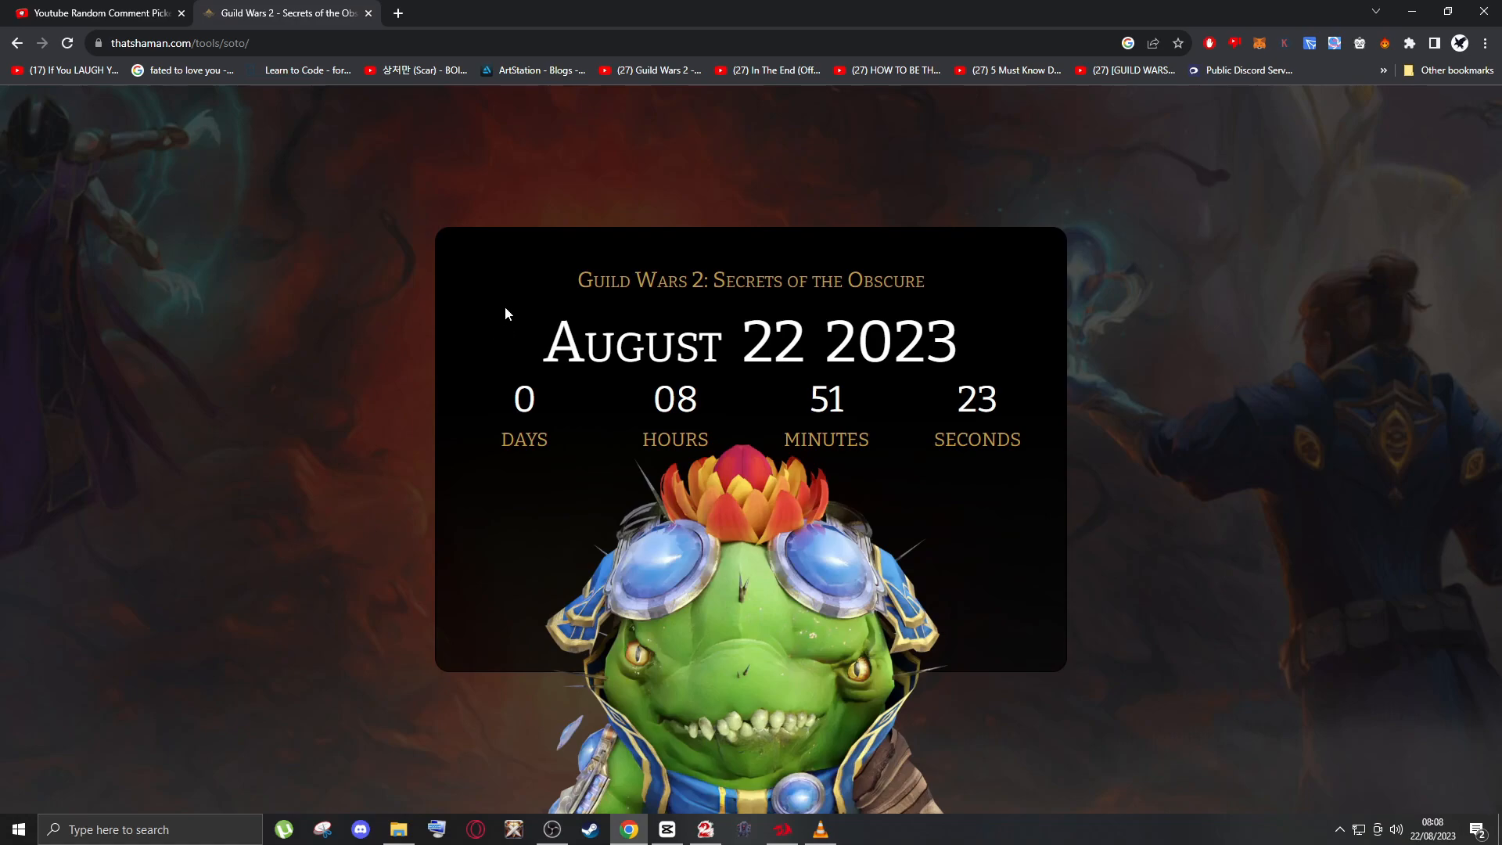
{"action": "mouse_move", "coordinate": [549, 301]}
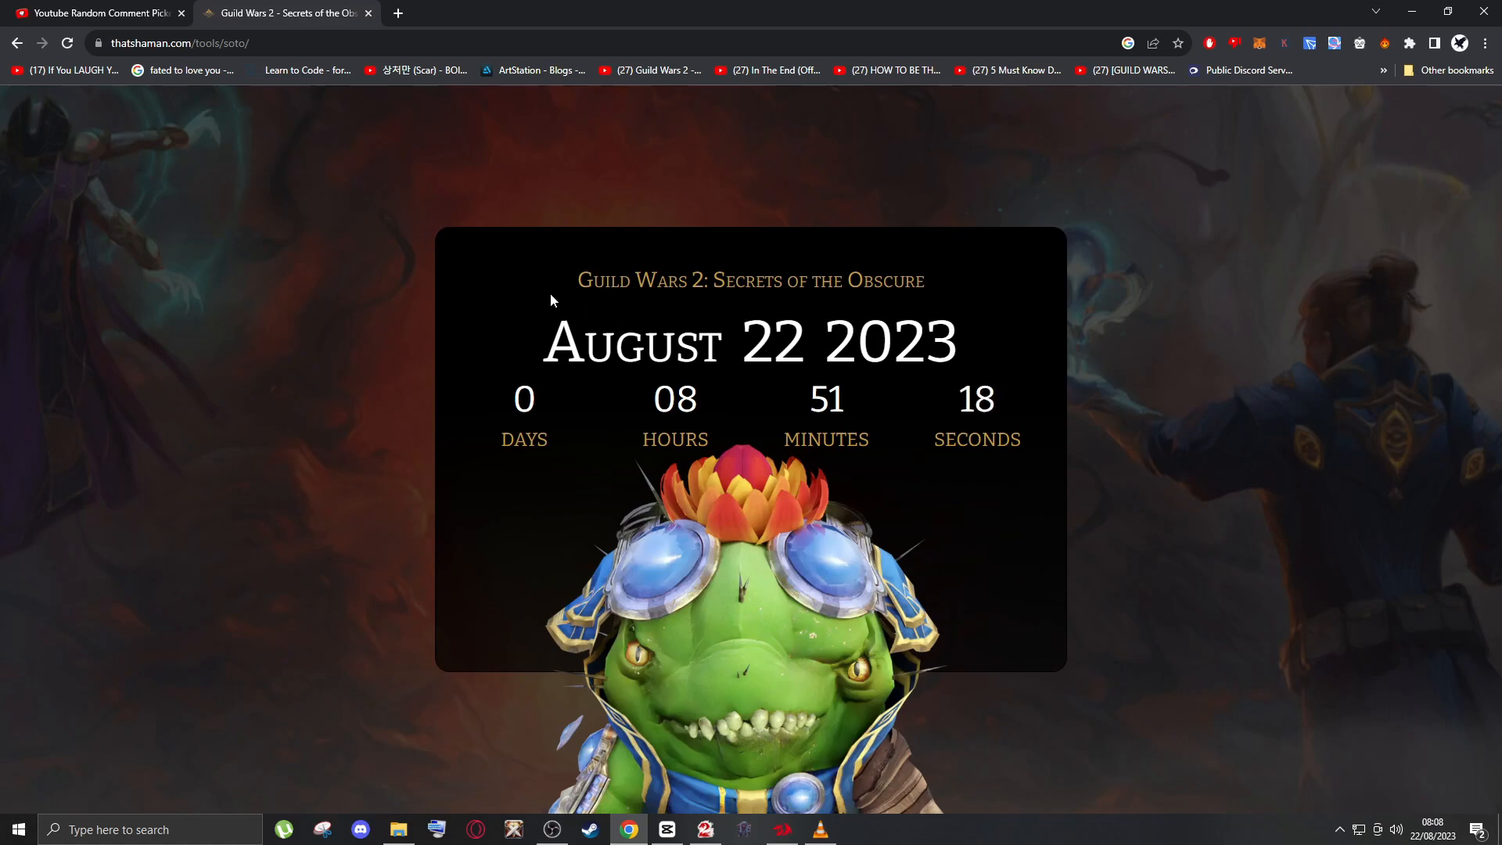
{"action": "left_click", "coordinate": [95, 12]}
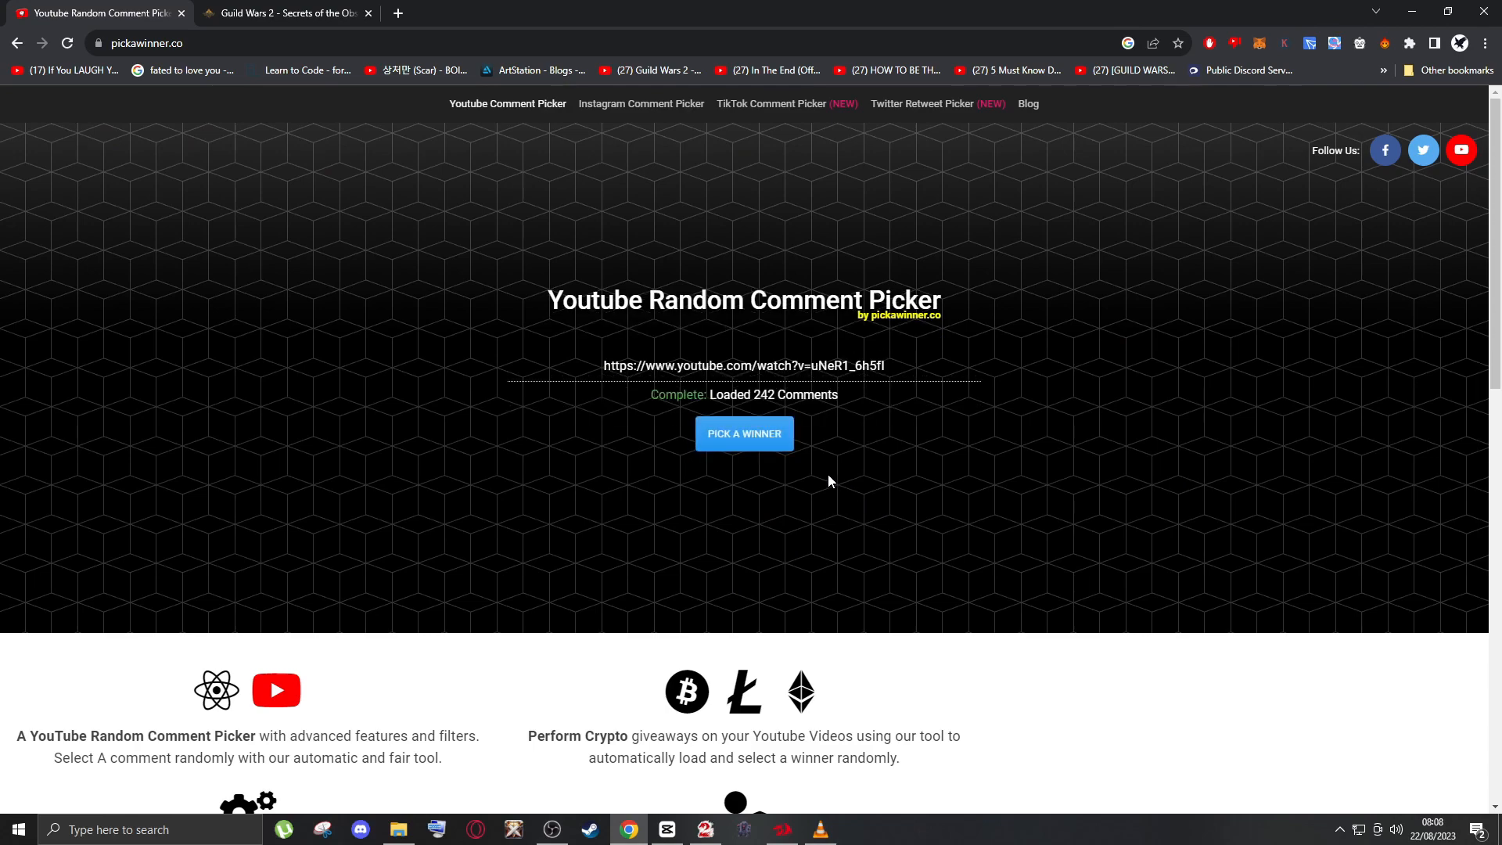
{"action": "left_click", "coordinate": [743, 433]}
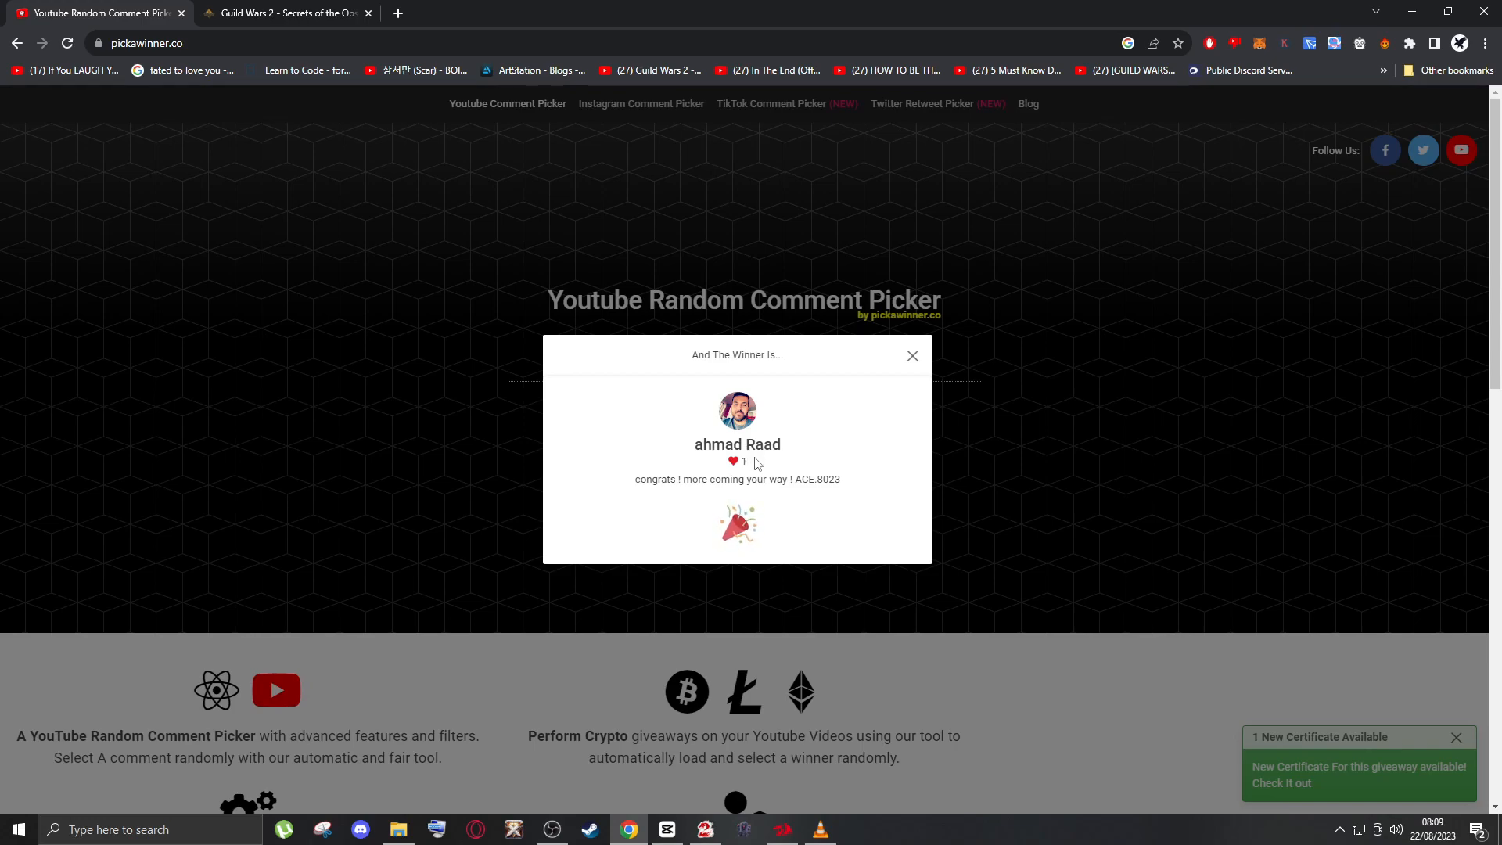
{"action": "mouse_move", "coordinate": [765, 473]}
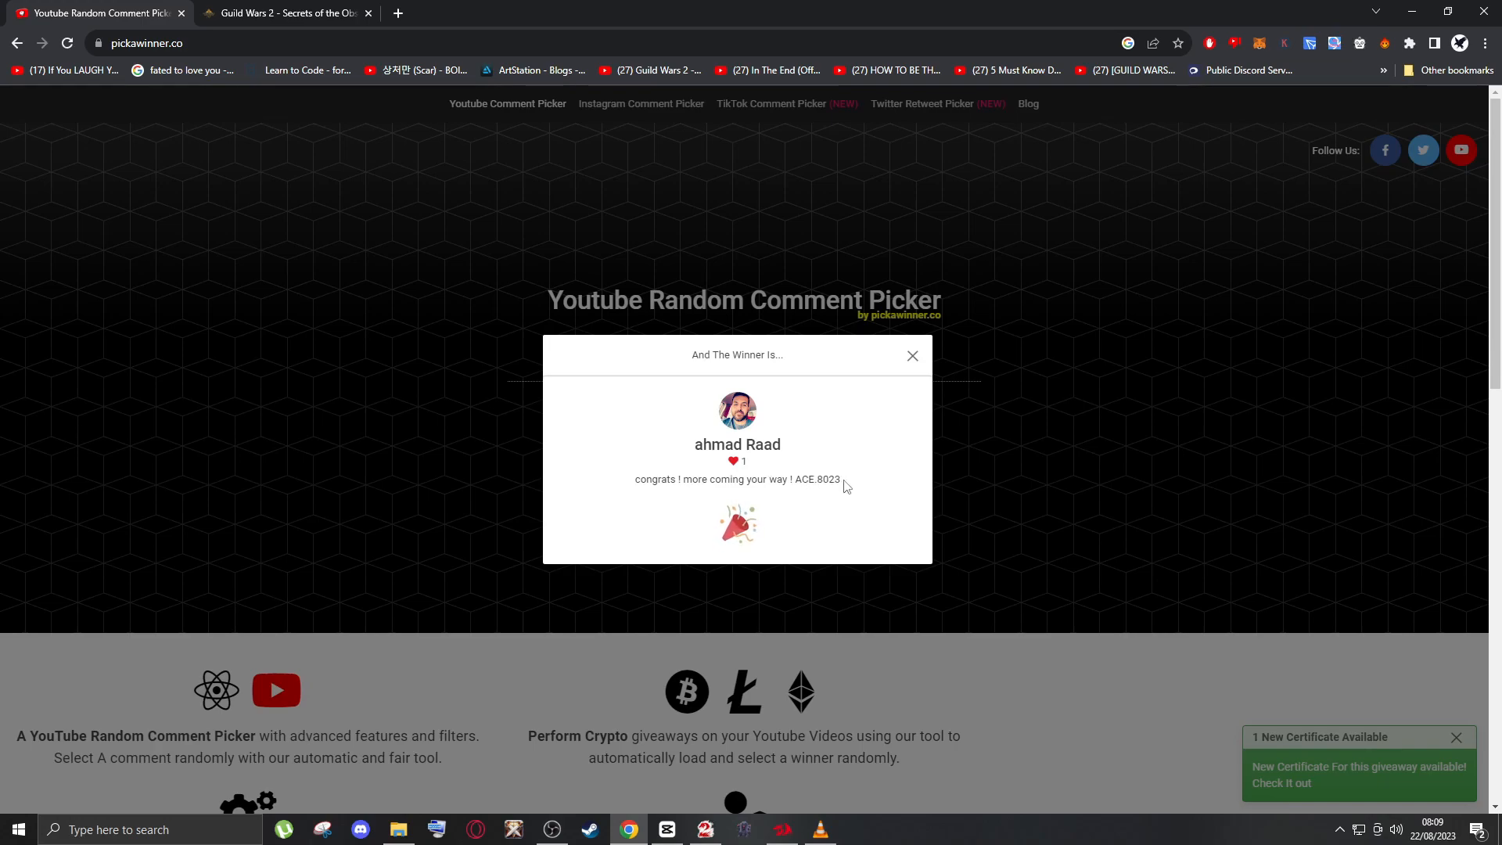
{"action": "double_click", "coordinate": [817, 479]}
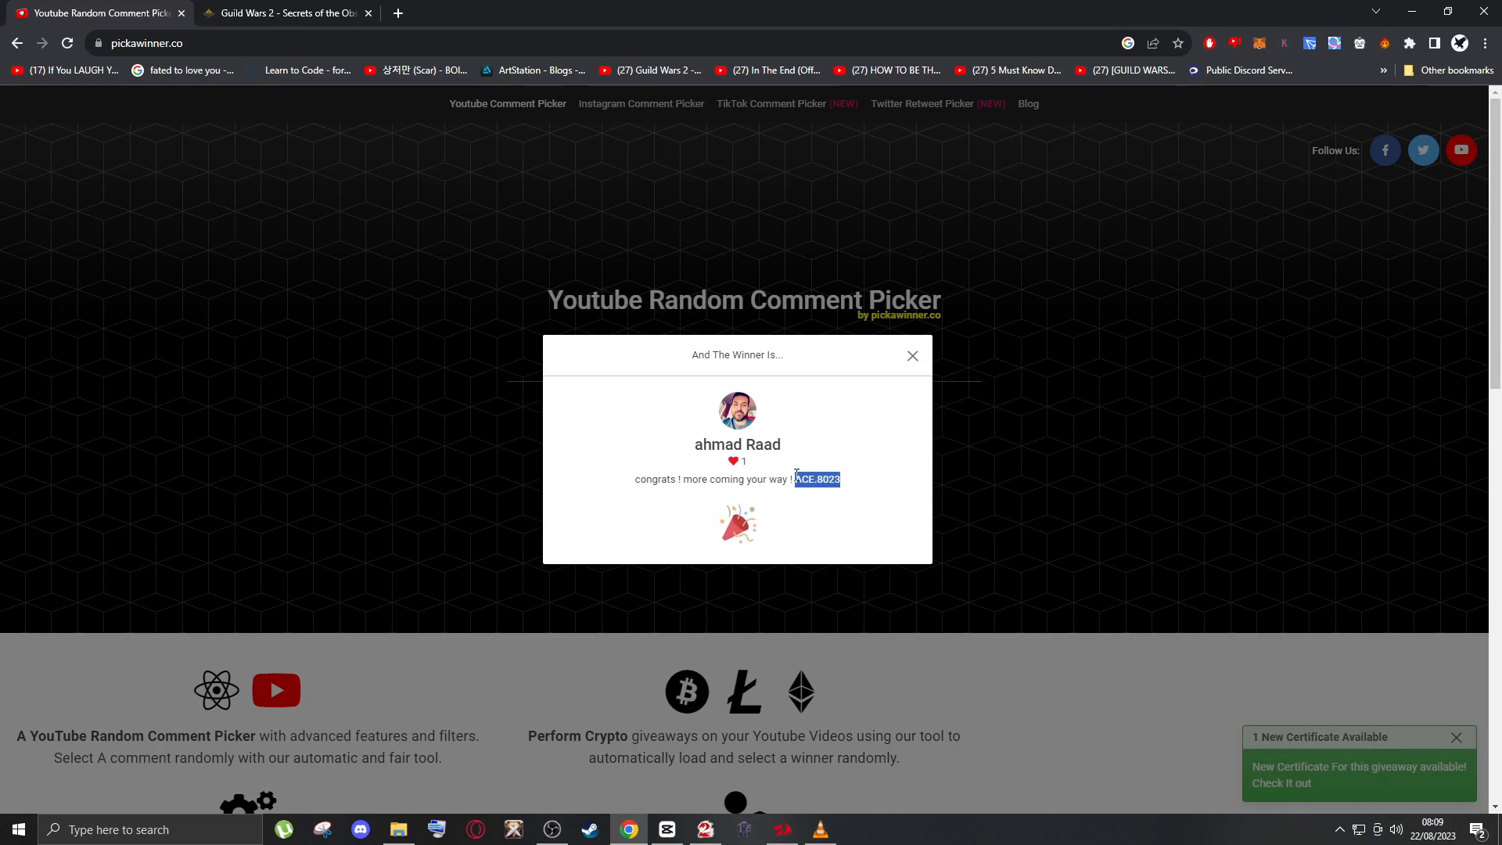
{"action": "left_click", "coordinate": [705, 829]}
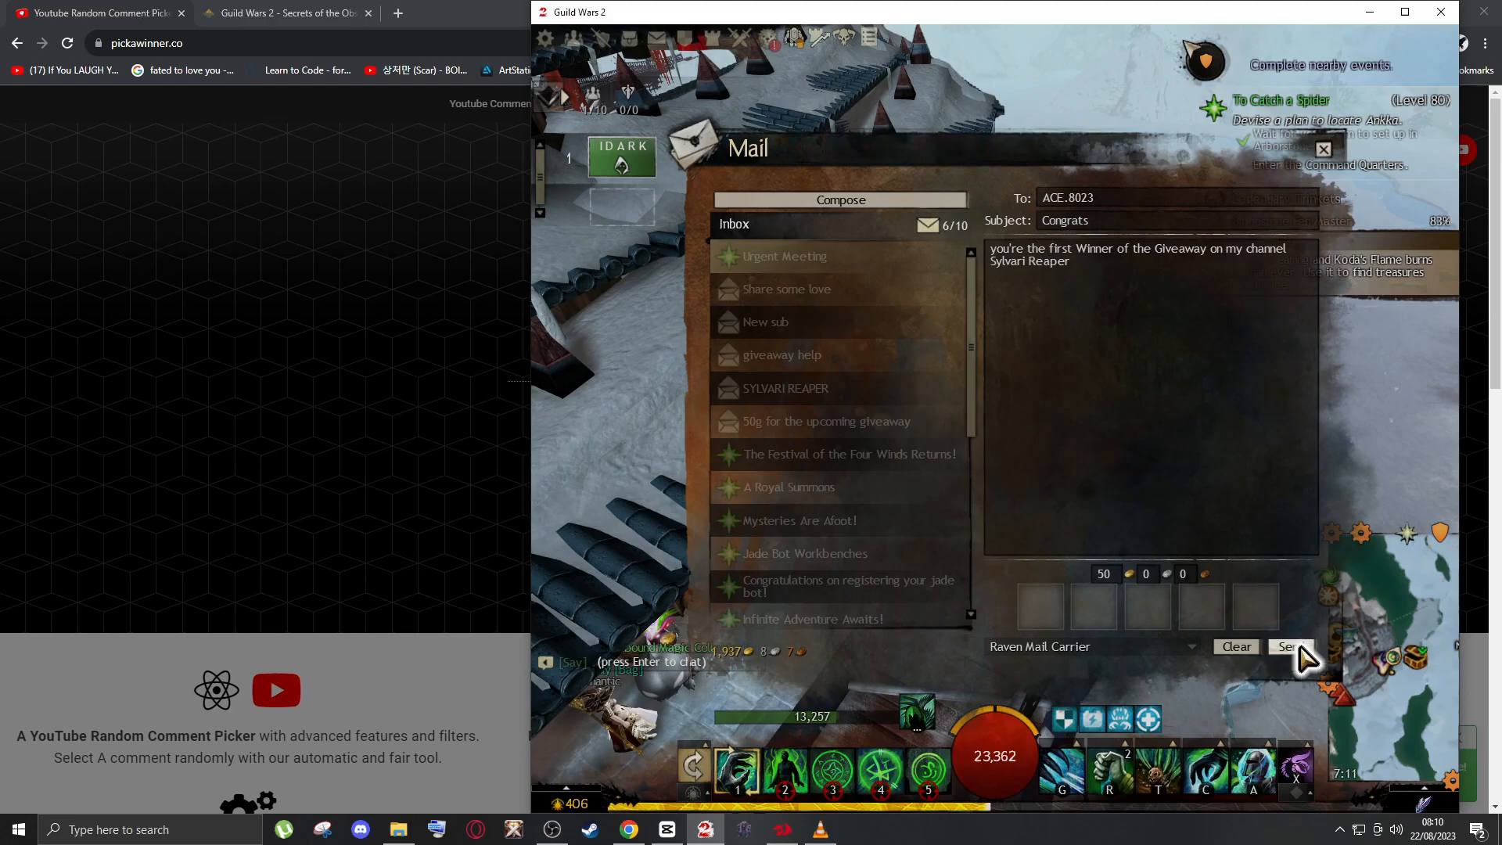
{"action": "left_click", "coordinate": [1290, 646]}
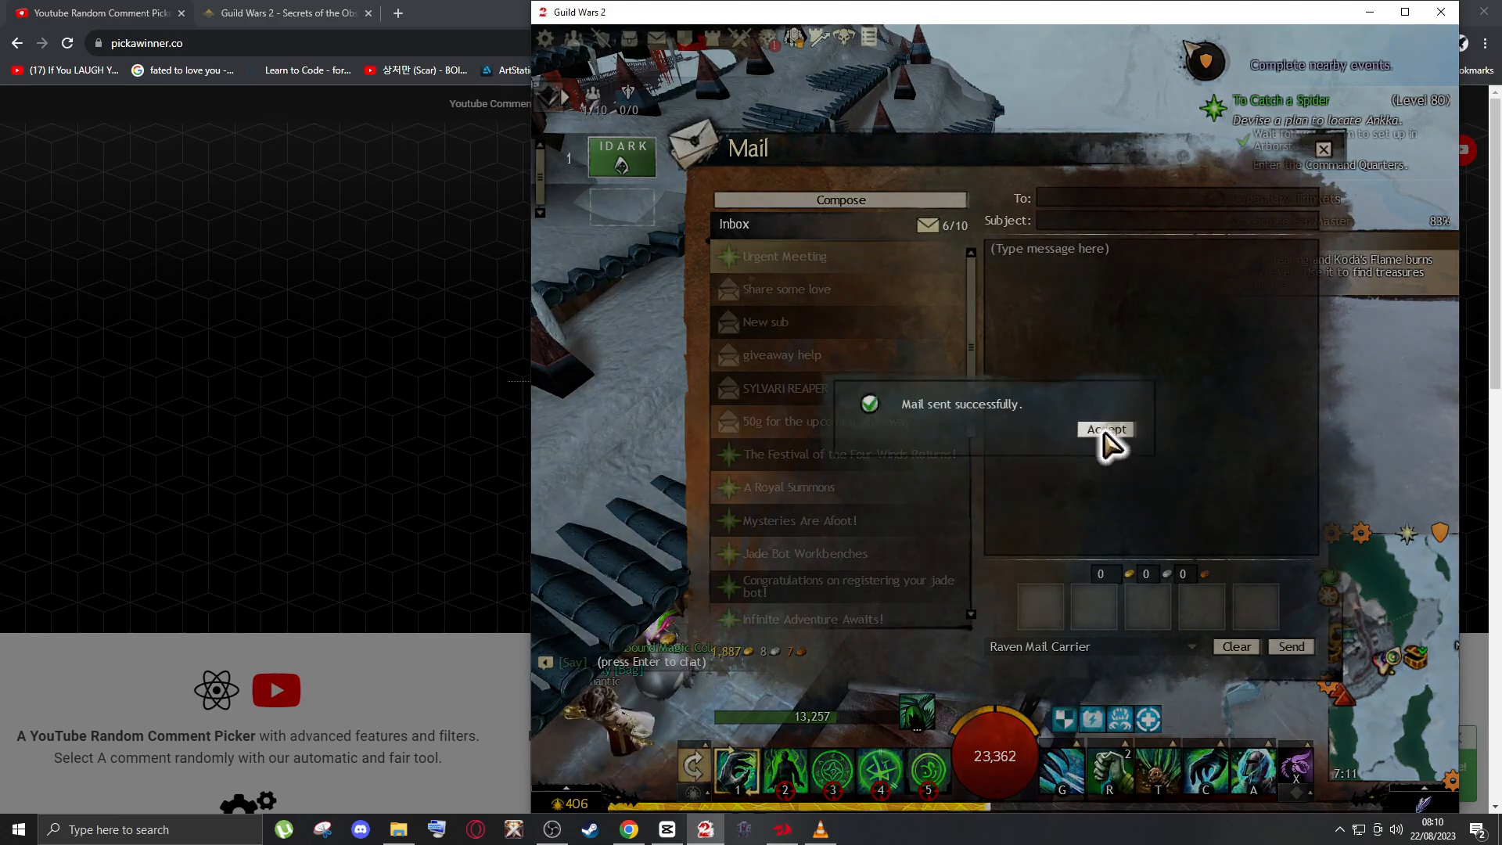
{"action": "left_click", "coordinate": [1106, 428]}
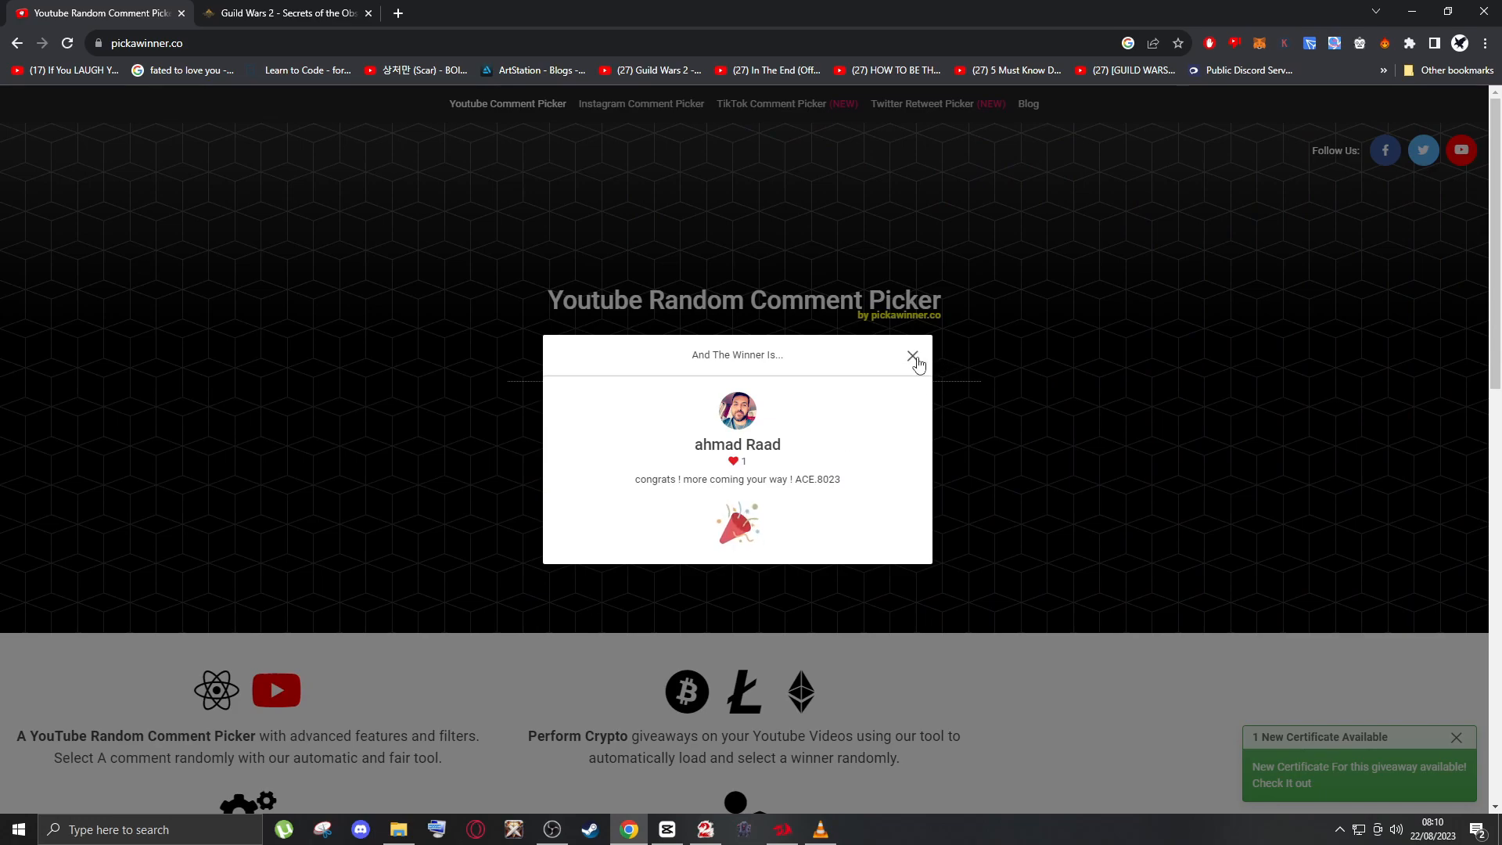
{"action": "left_click", "coordinate": [910, 357]}
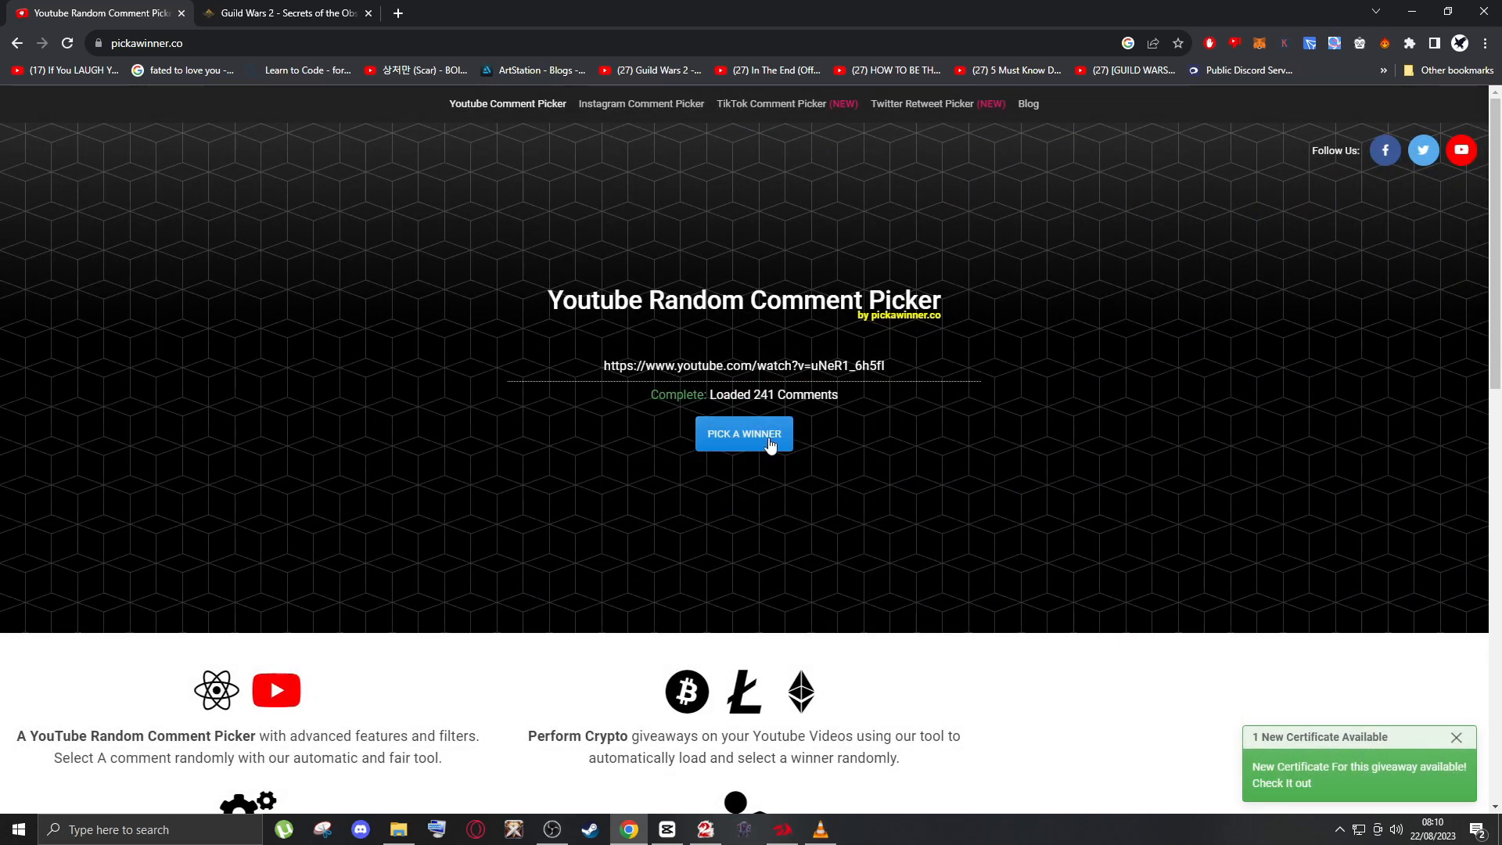
{"action": "left_click", "coordinate": [743, 433]}
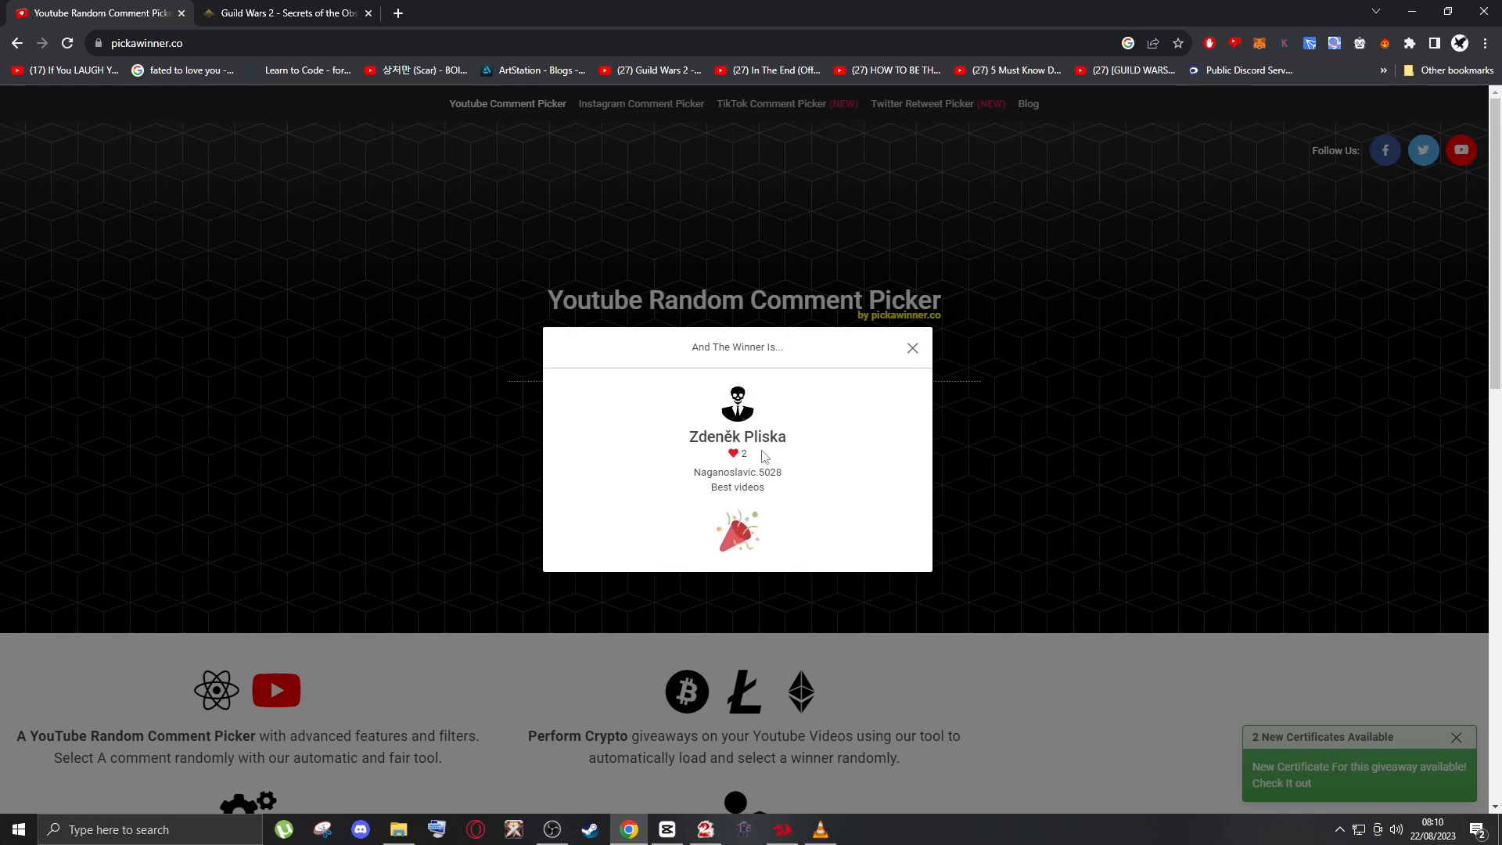
{"action": "mouse_move", "coordinate": [765, 477]}
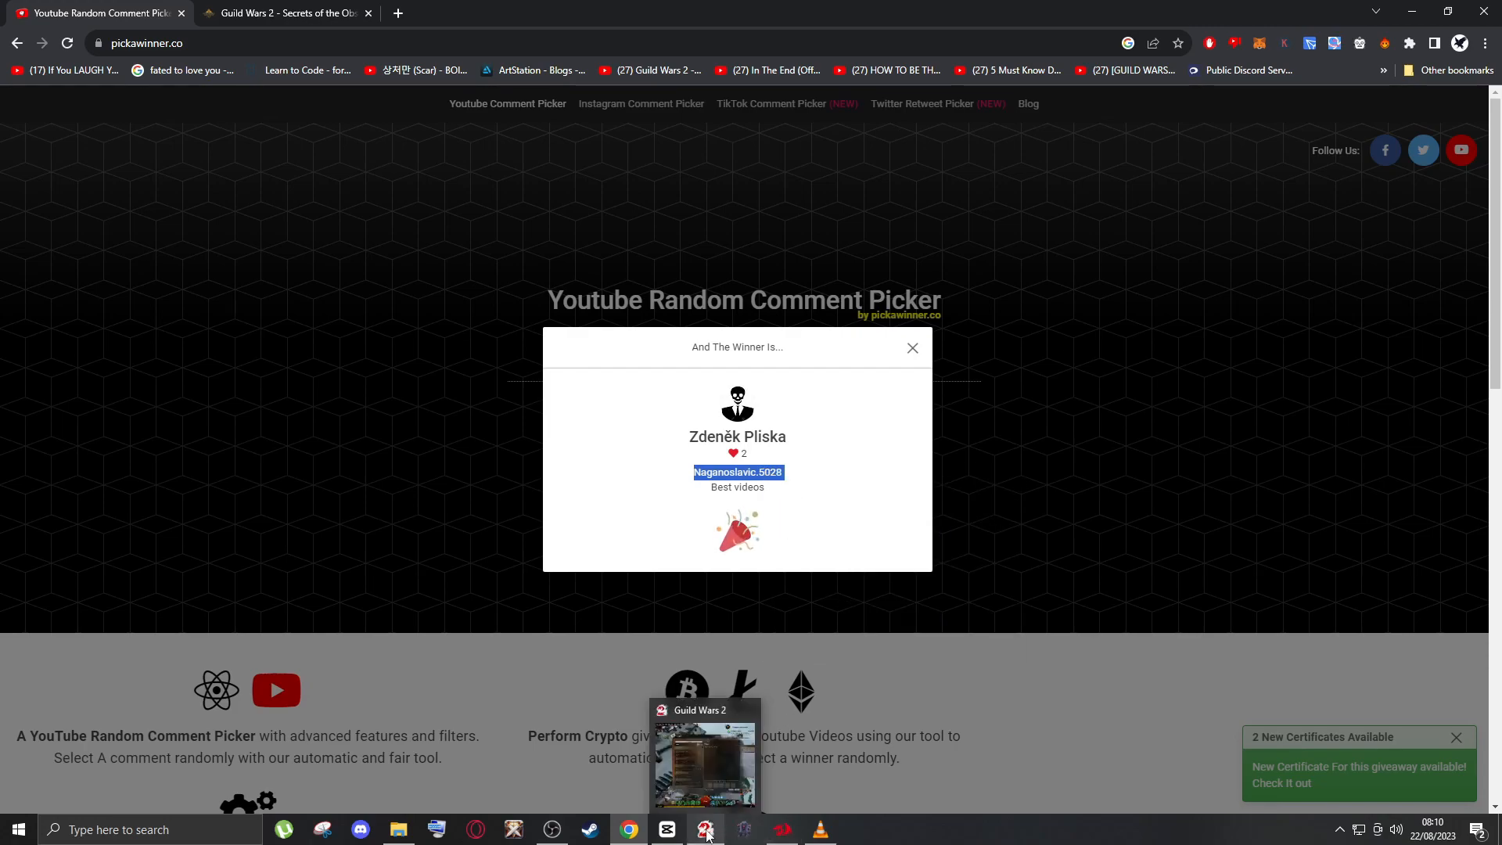
{"action": "left_click", "coordinate": [705, 829]}
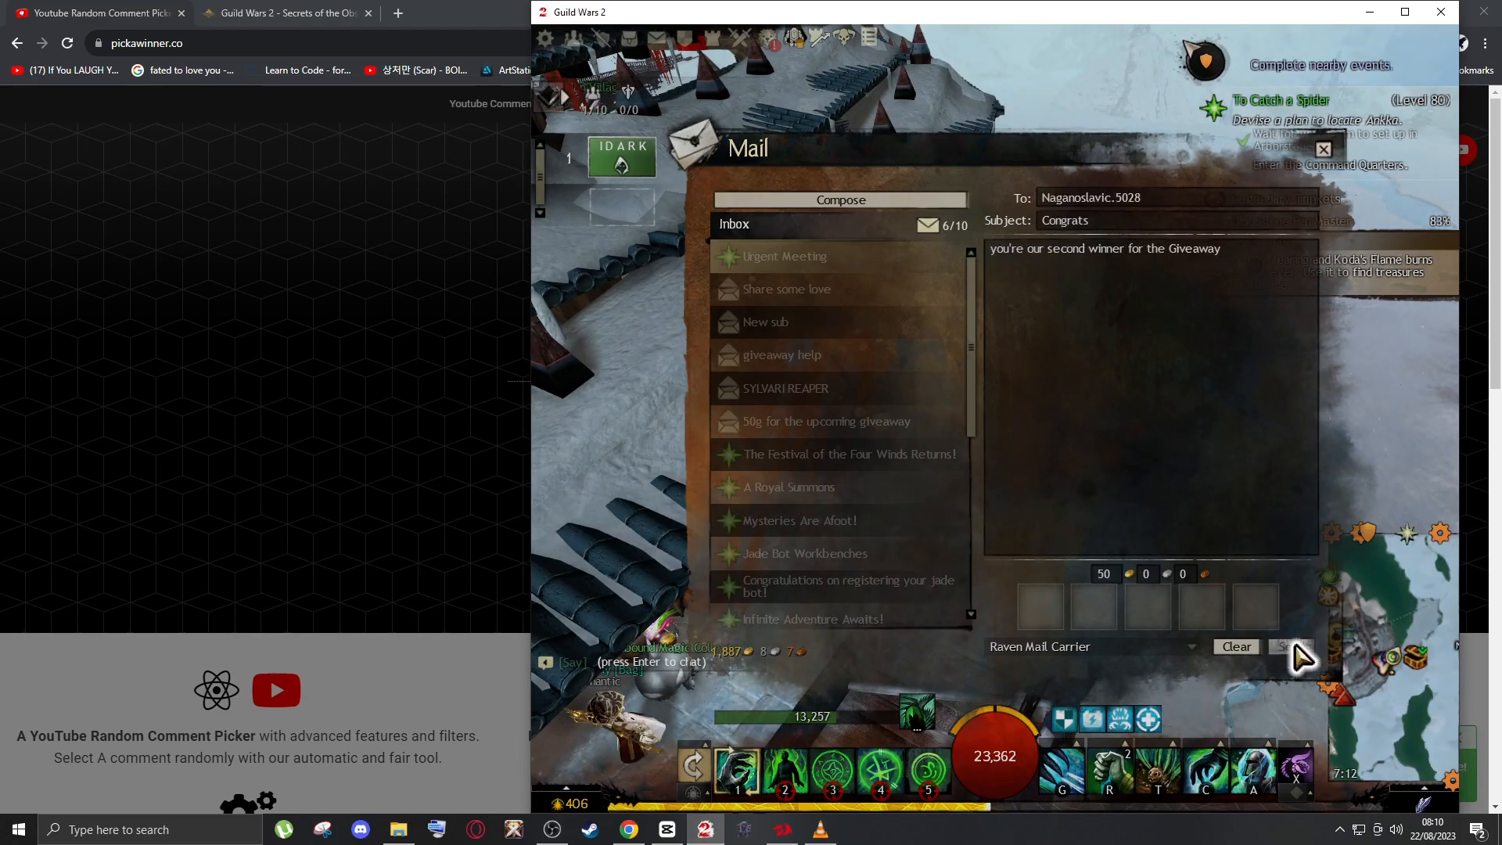
{"action": "left_click", "coordinate": [1290, 646]}
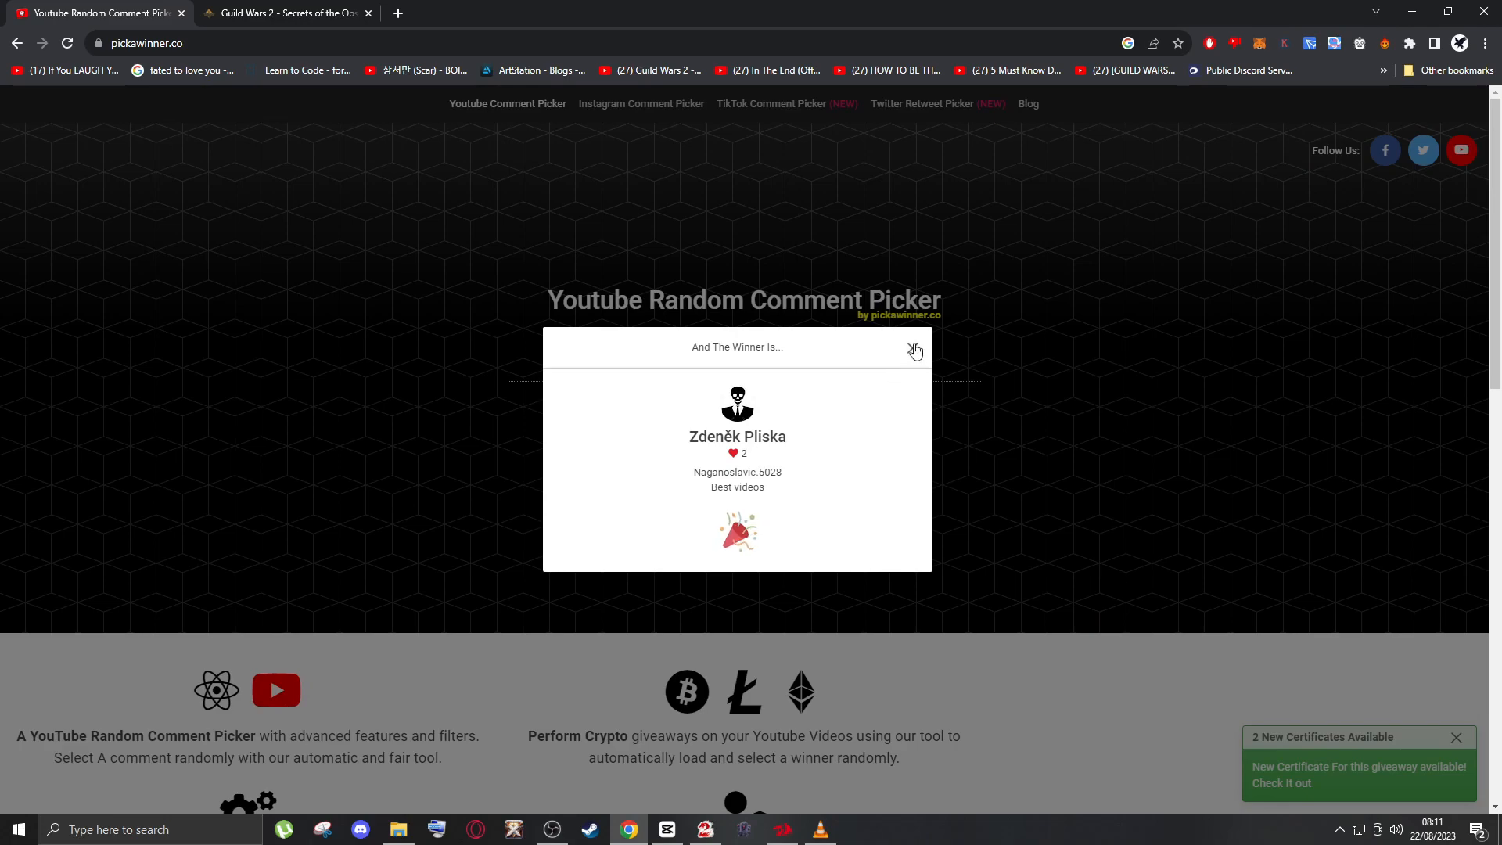
{"action": "left_click", "coordinate": [915, 349]}
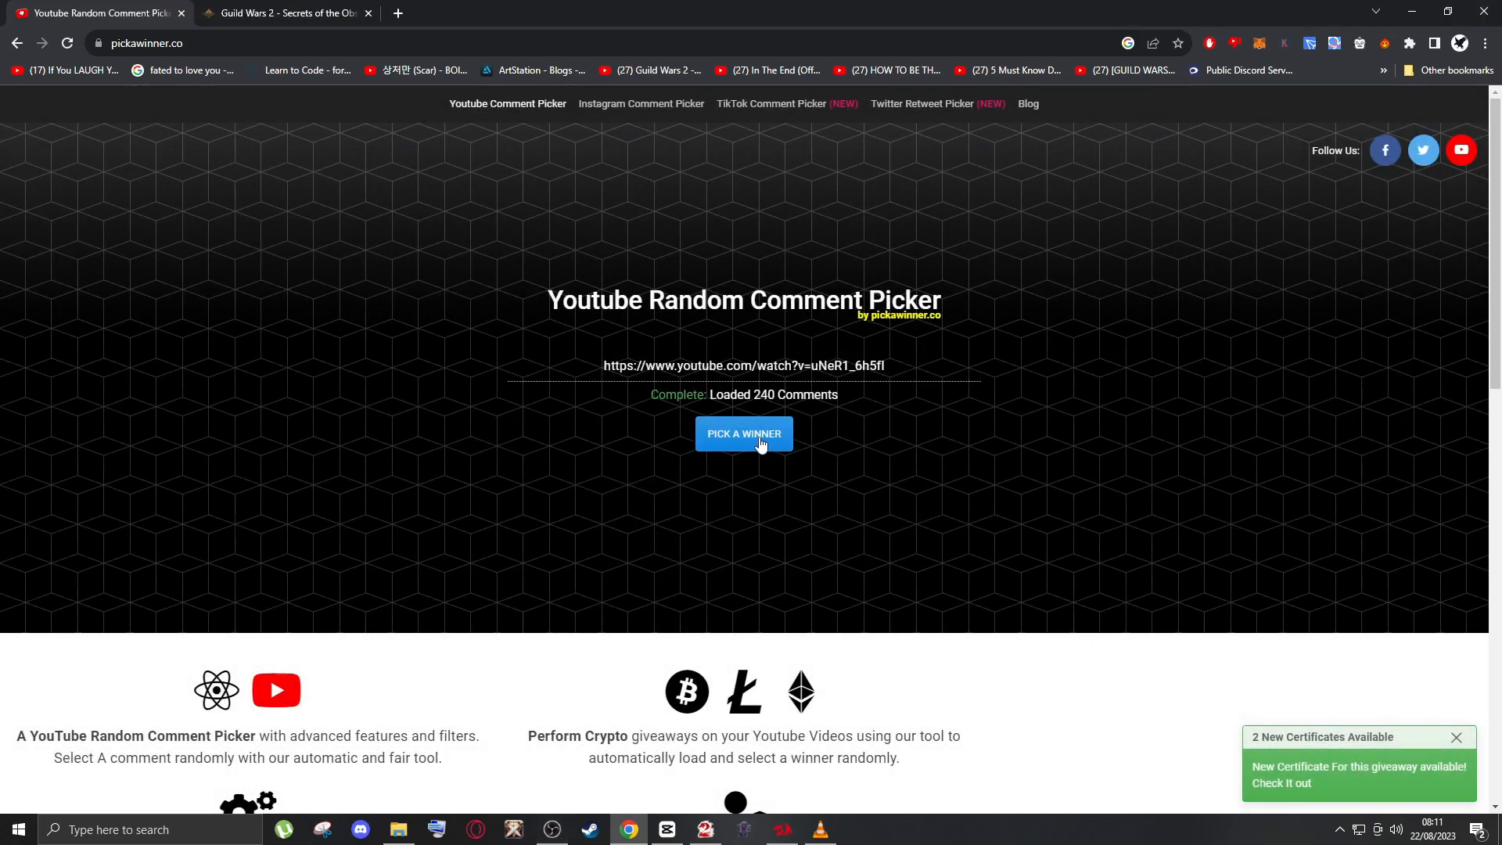
{"action": "left_click", "coordinate": [743, 433]}
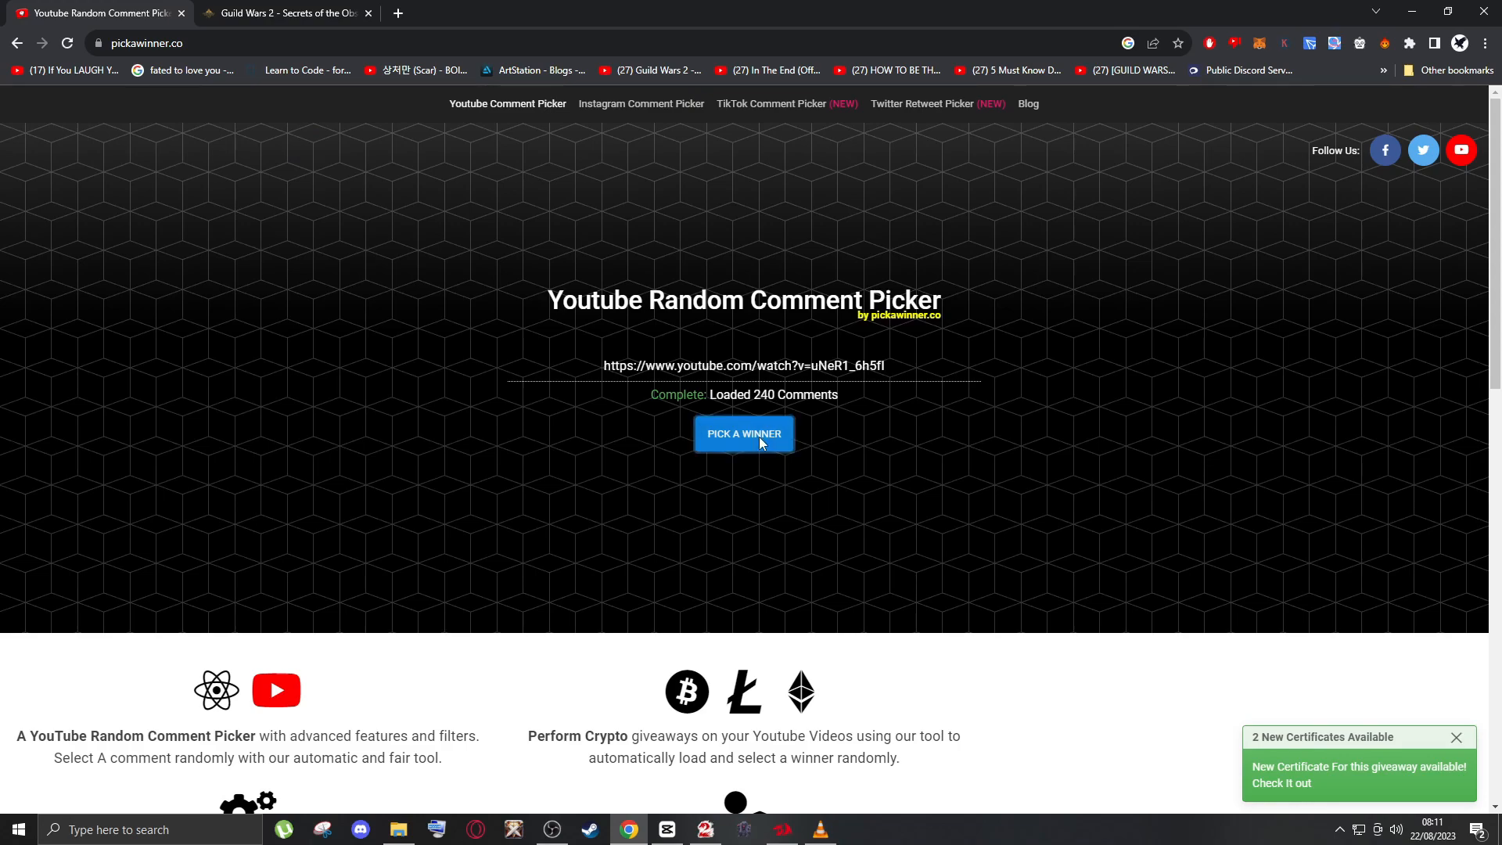
{"action": "left_click", "coordinate": [743, 434]}
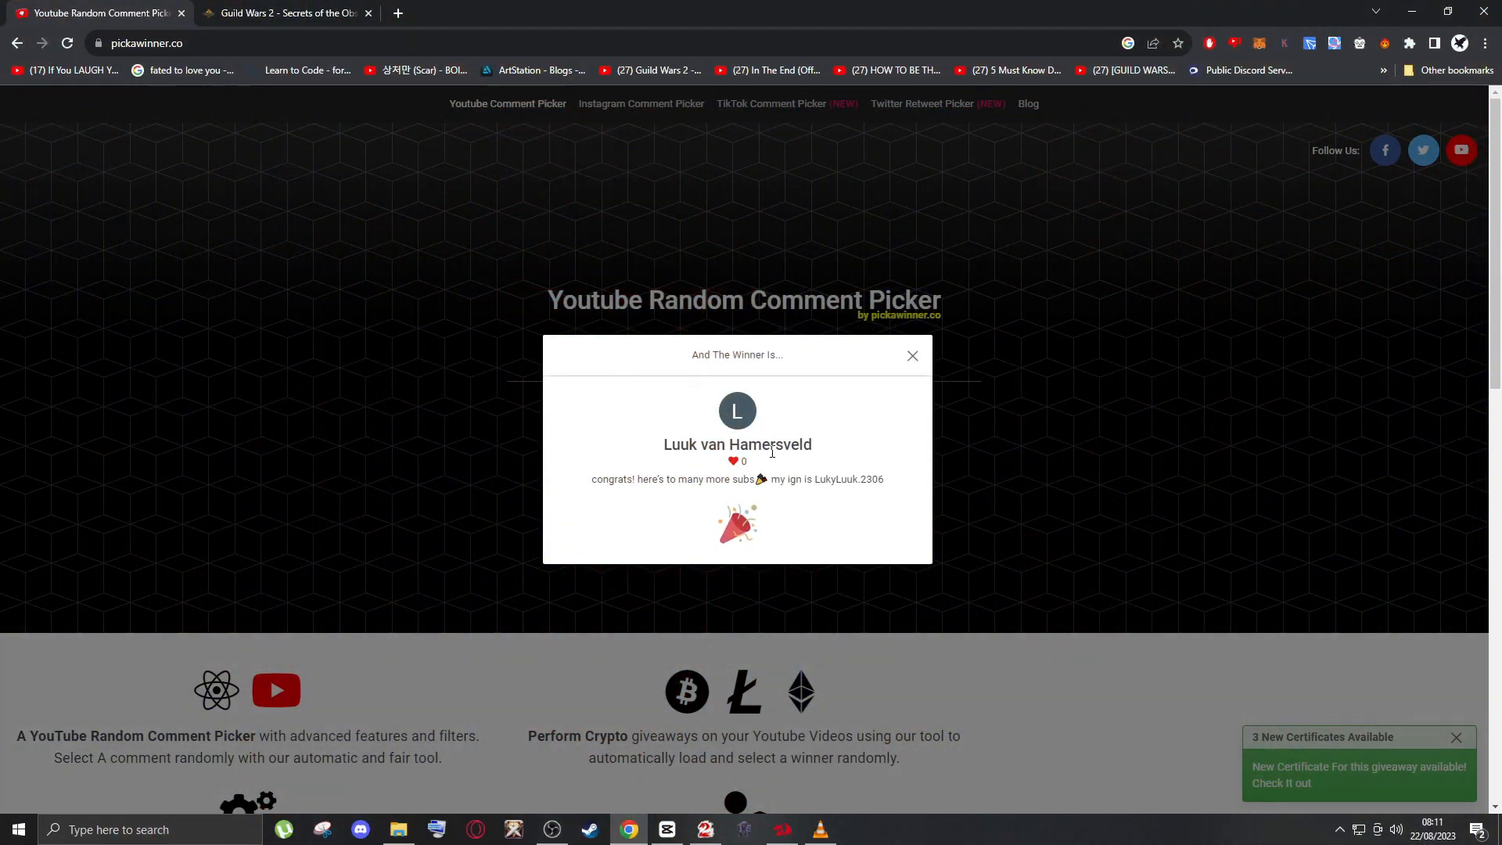
{"action": "mouse_move", "coordinate": [779, 471]}
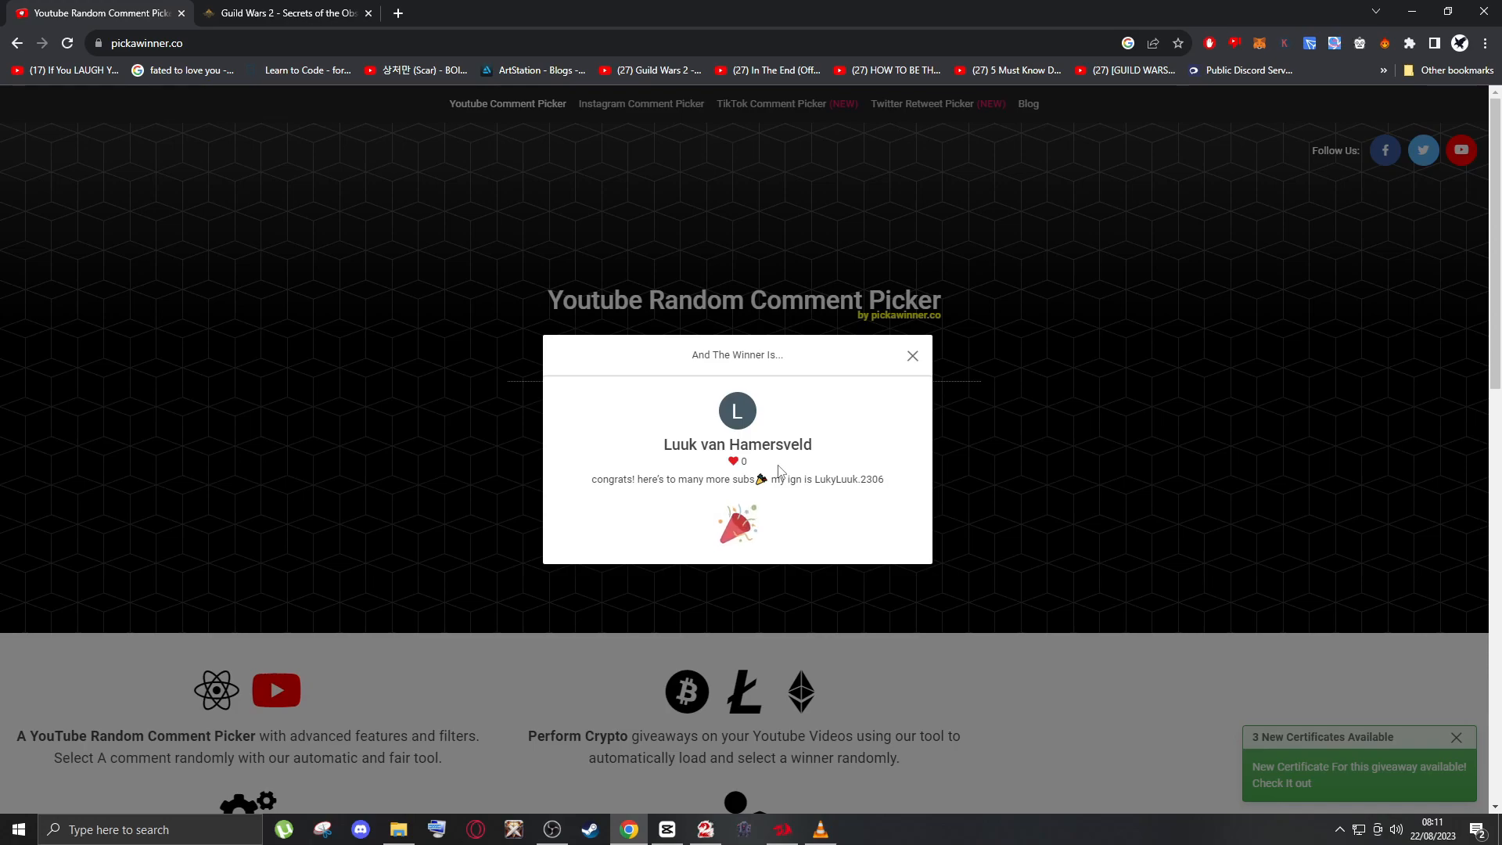
{"action": "mouse_move", "coordinate": [835, 500]}
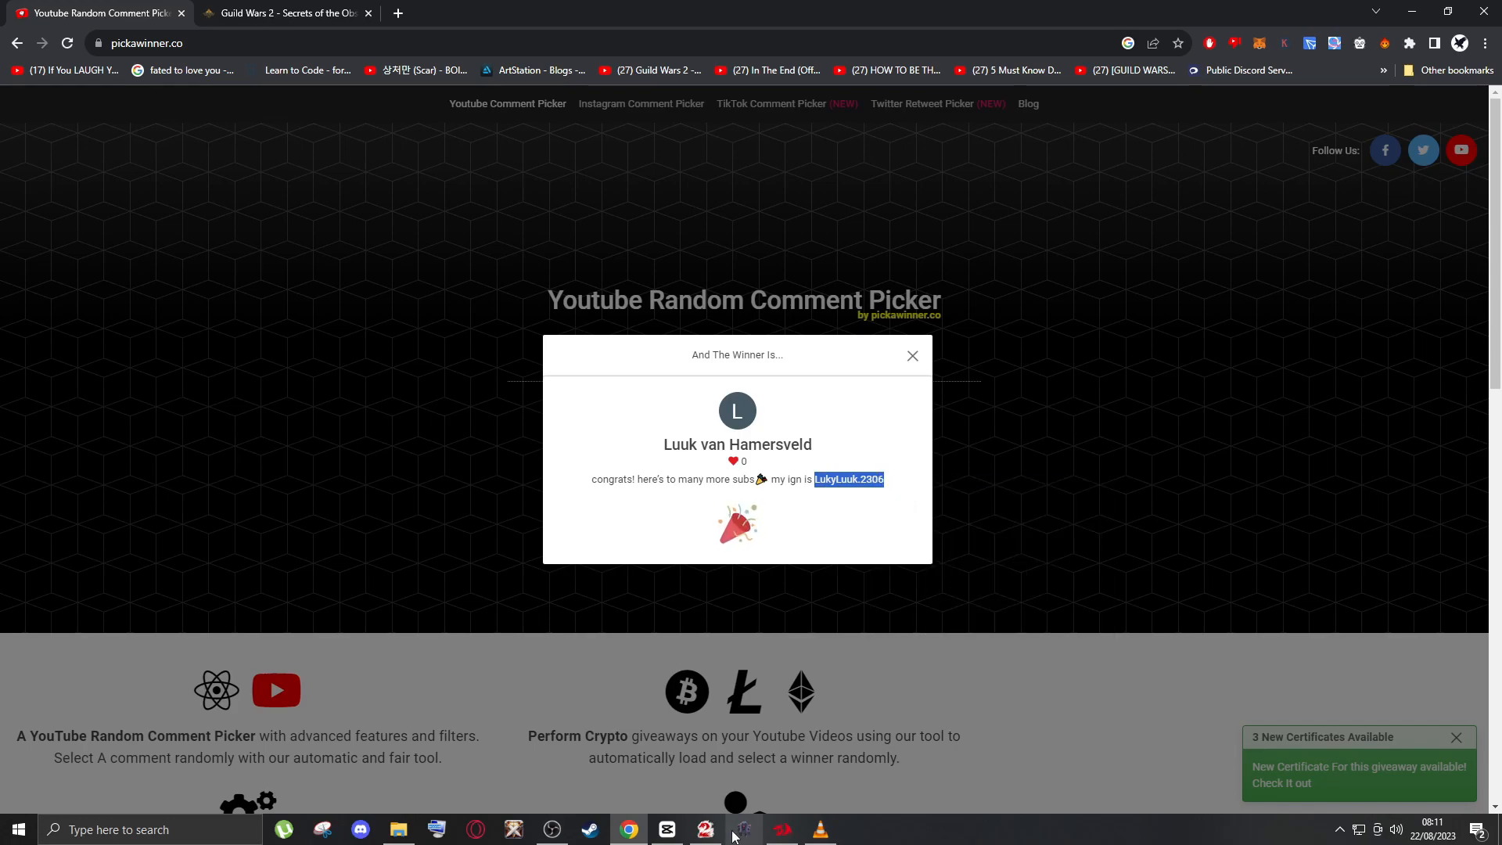
- Send LukyLuuk.2306 a congratulations mail with 50 gold and return to pickawinner.co
{"action": "left_click", "coordinate": [741, 829]}
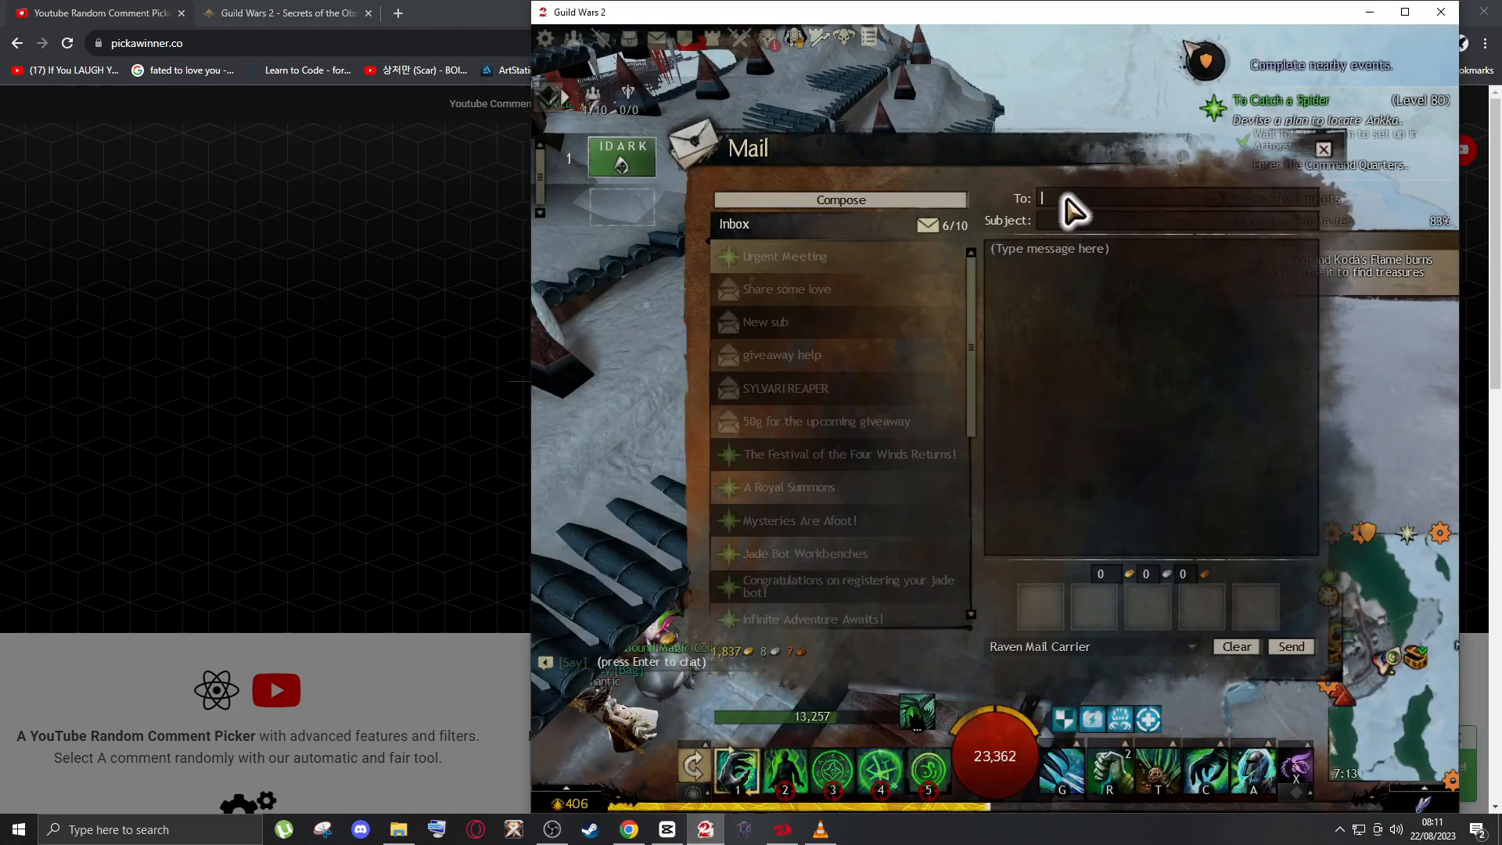
{"action": "type", "text": "LukyLuuk.2306"}
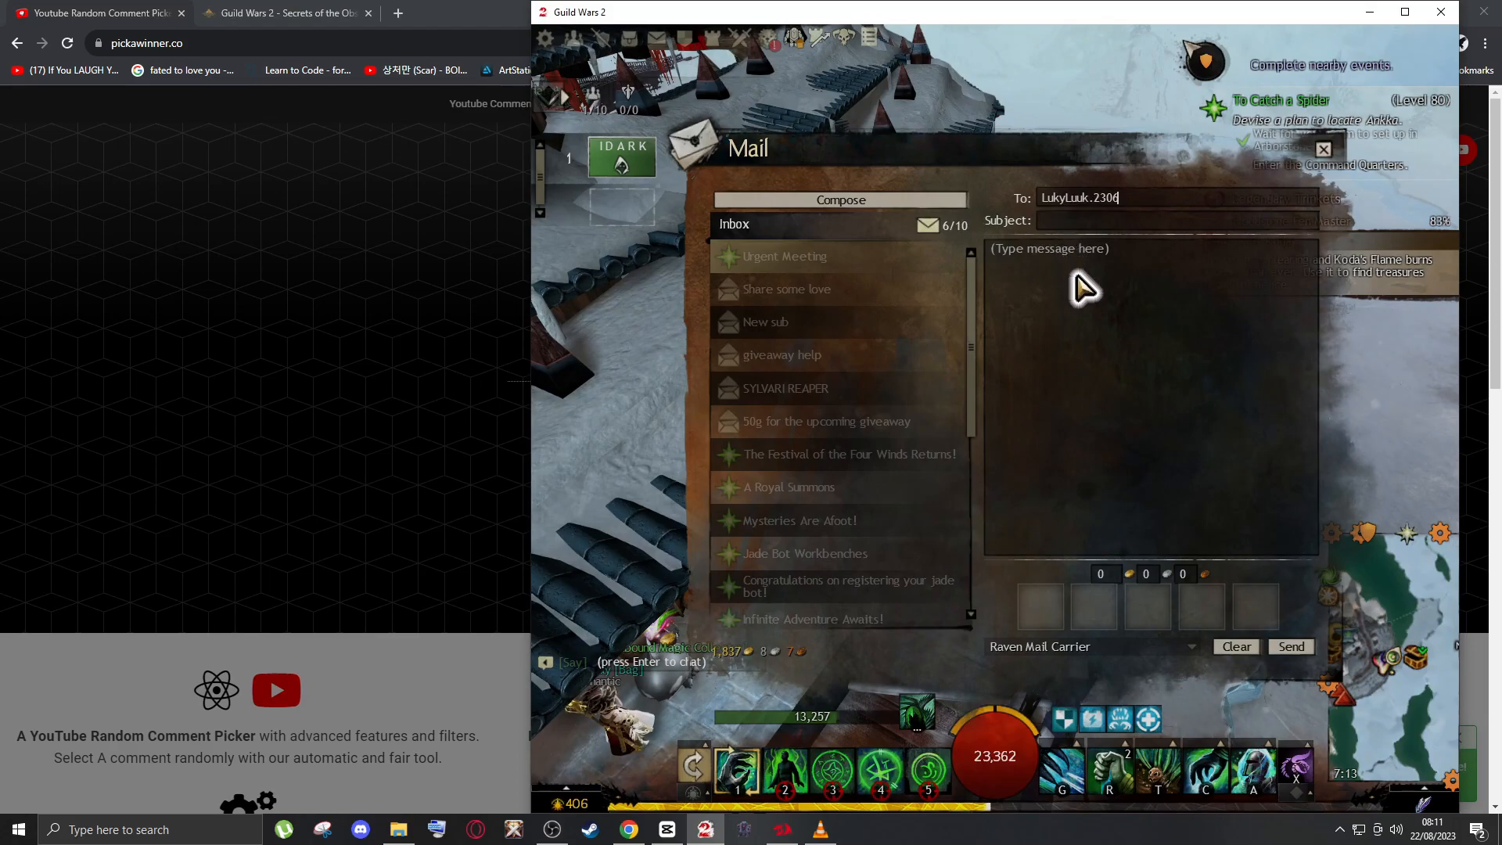
{"action": "left_click", "coordinate": [1150, 220]}
{"action": "type", "text": "50"}
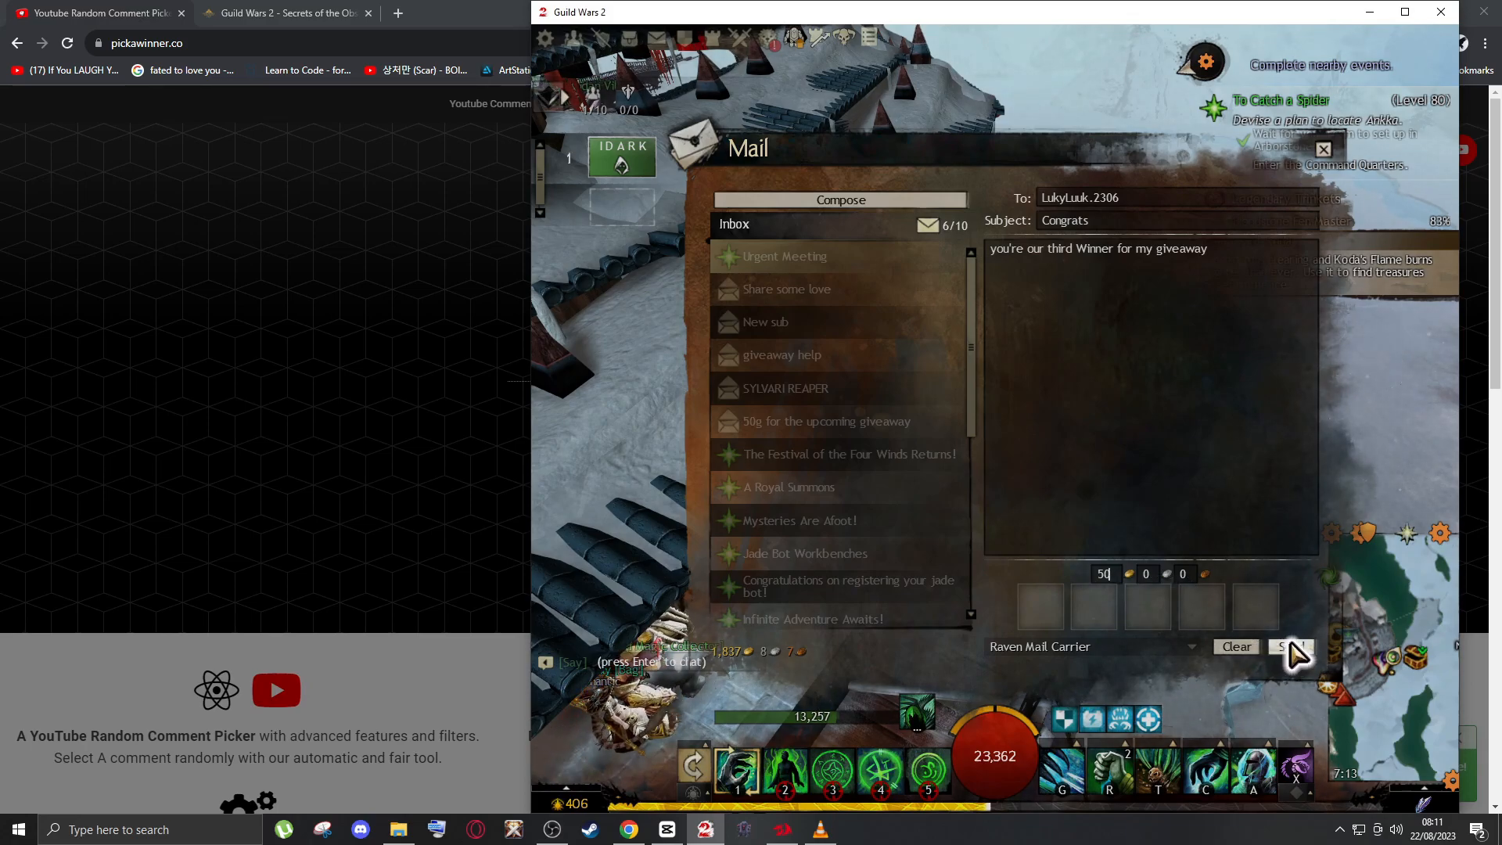
{"action": "left_click", "coordinate": [1291, 646]}
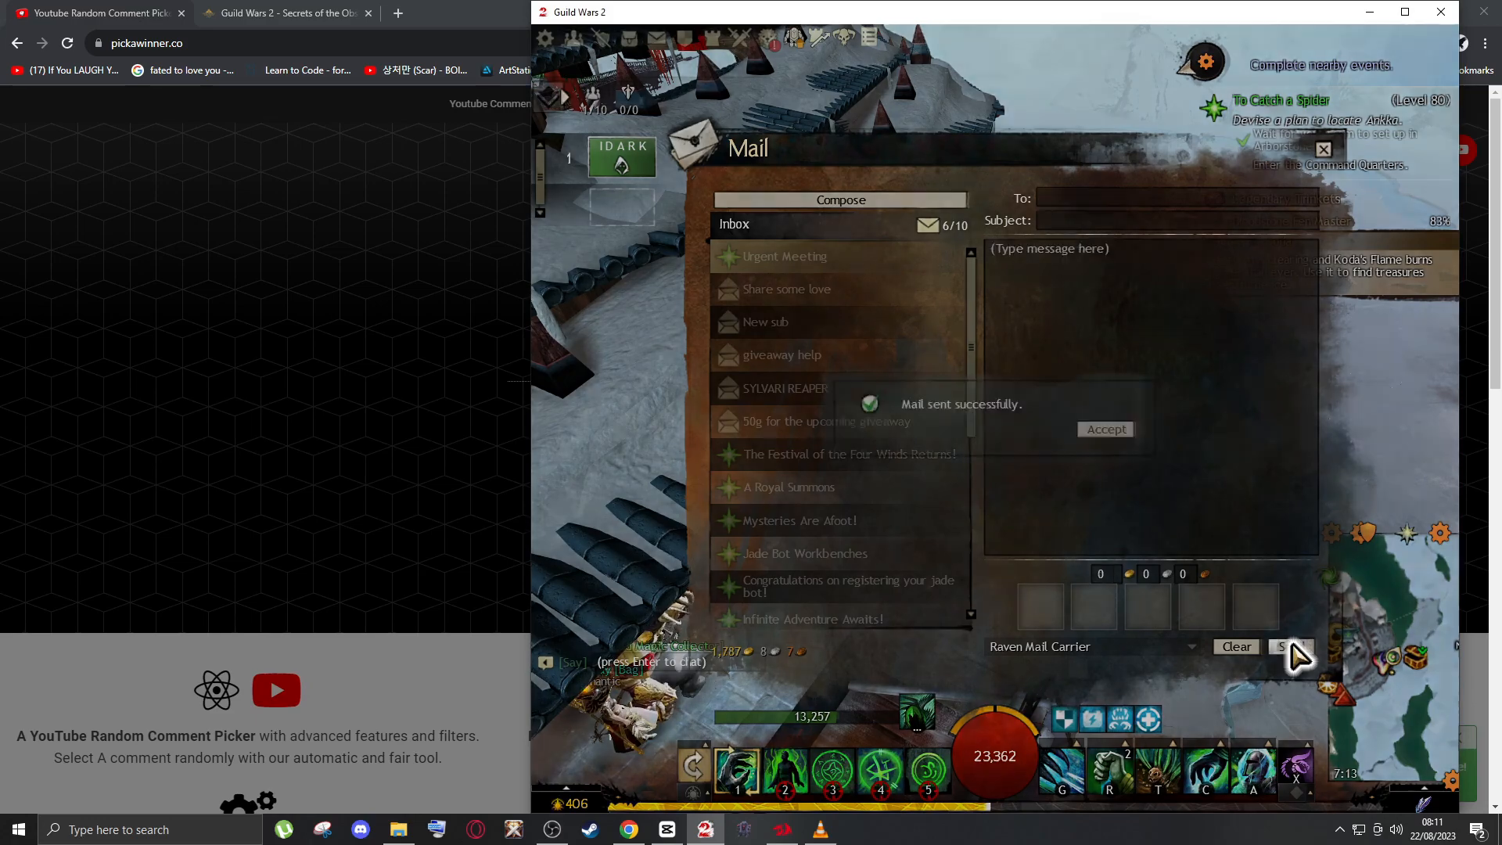
{"action": "left_click", "coordinate": [1104, 429]}
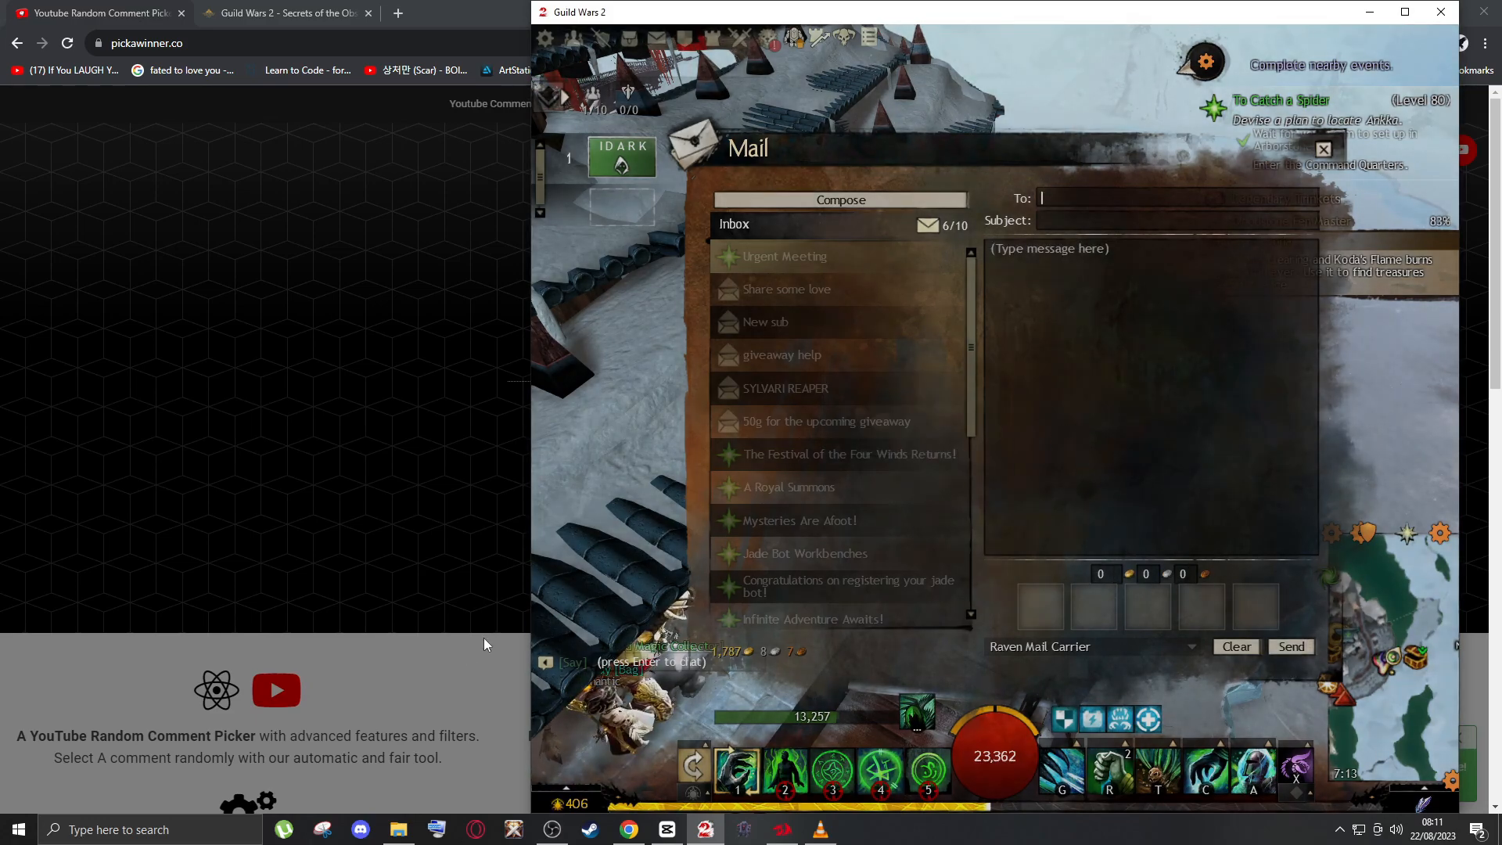
{"action": "left_click", "coordinate": [95, 13]}
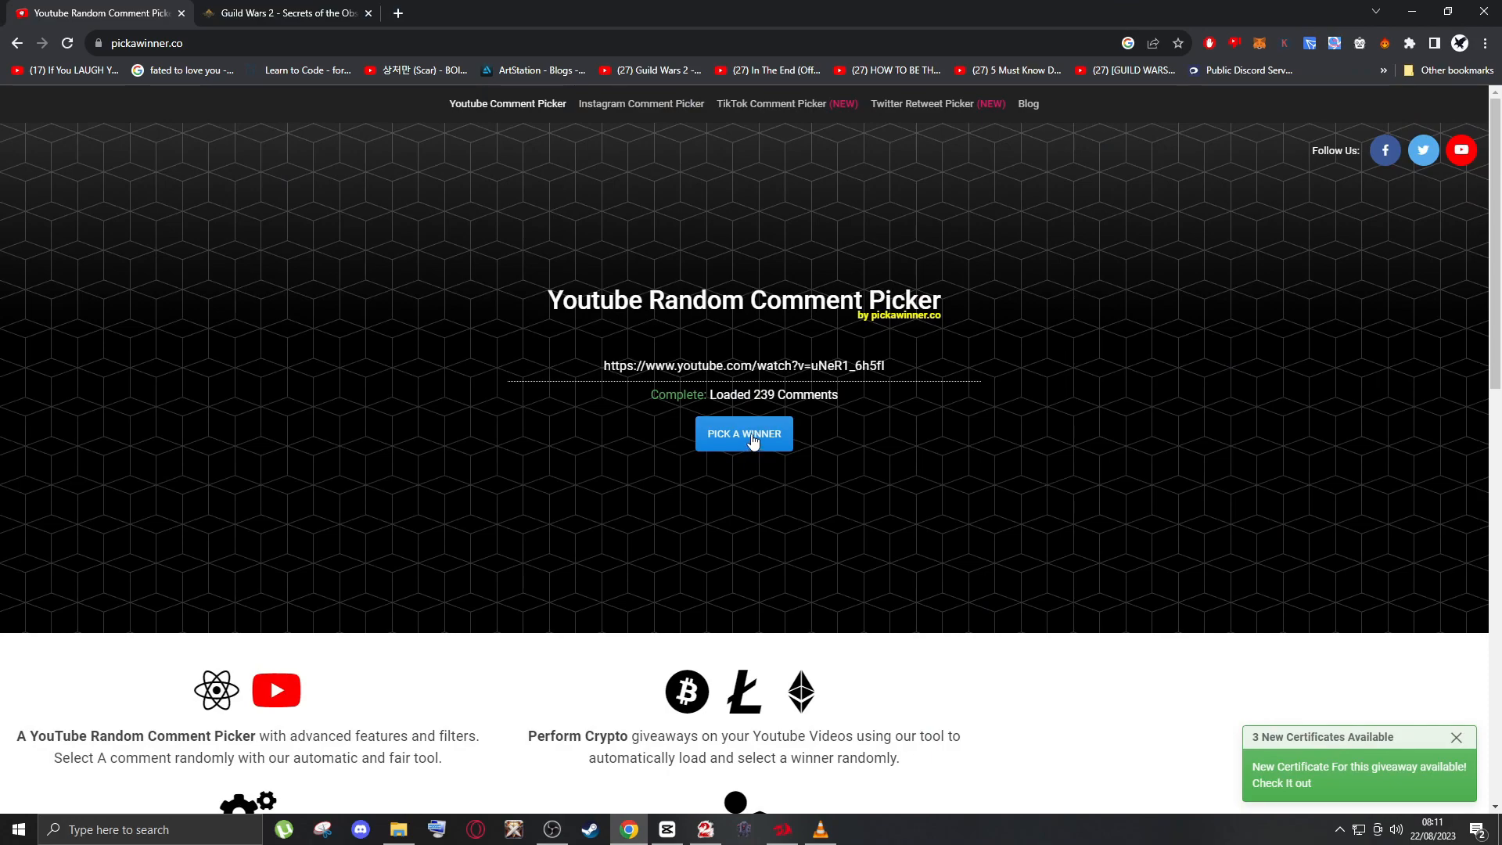
{"action": "left_click", "coordinate": [743, 433]}
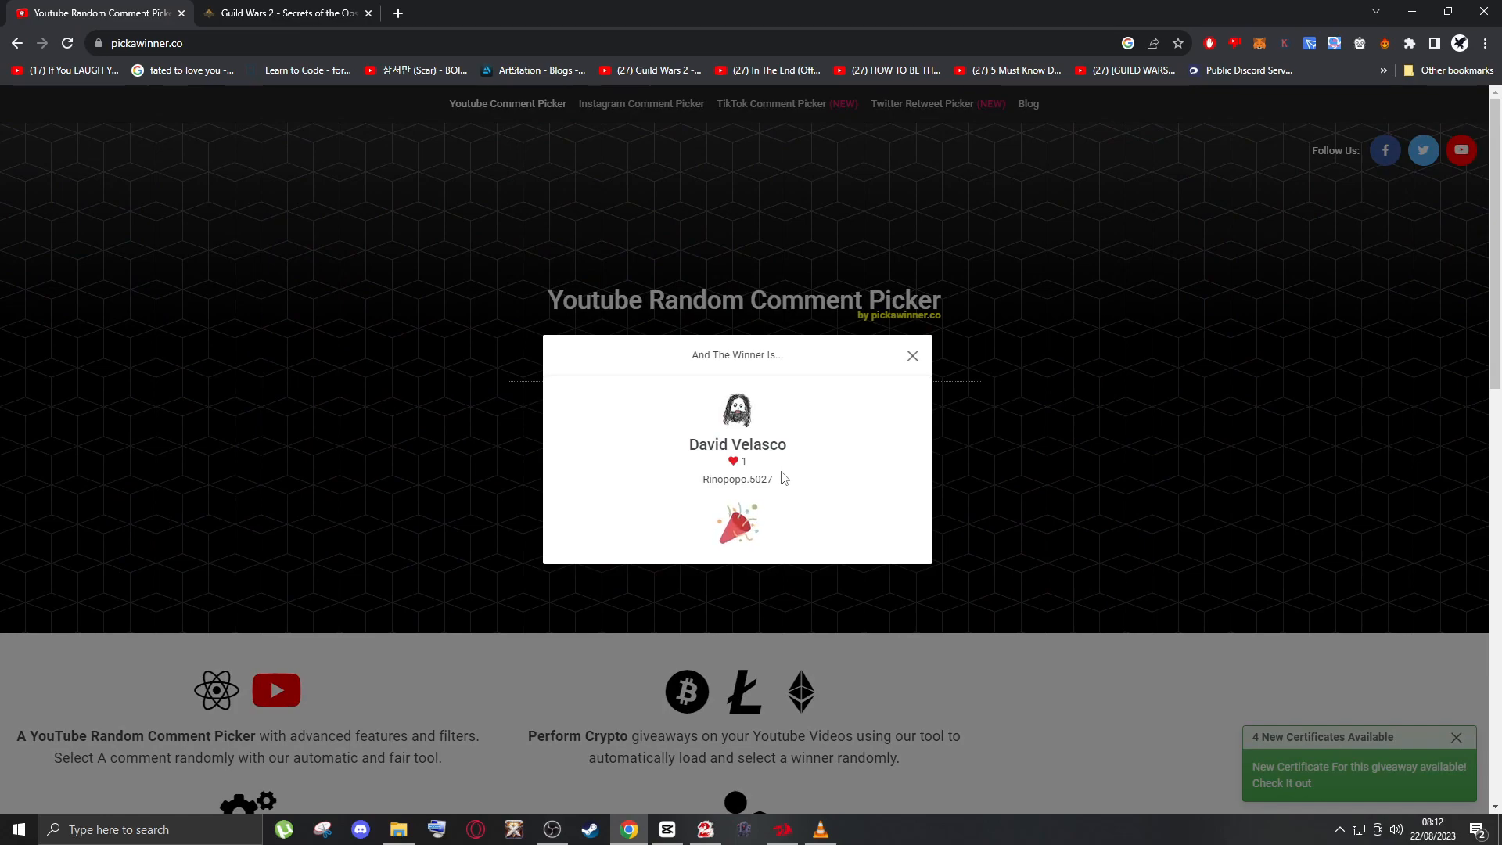
{"action": "right_click", "coordinate": [737, 479]}
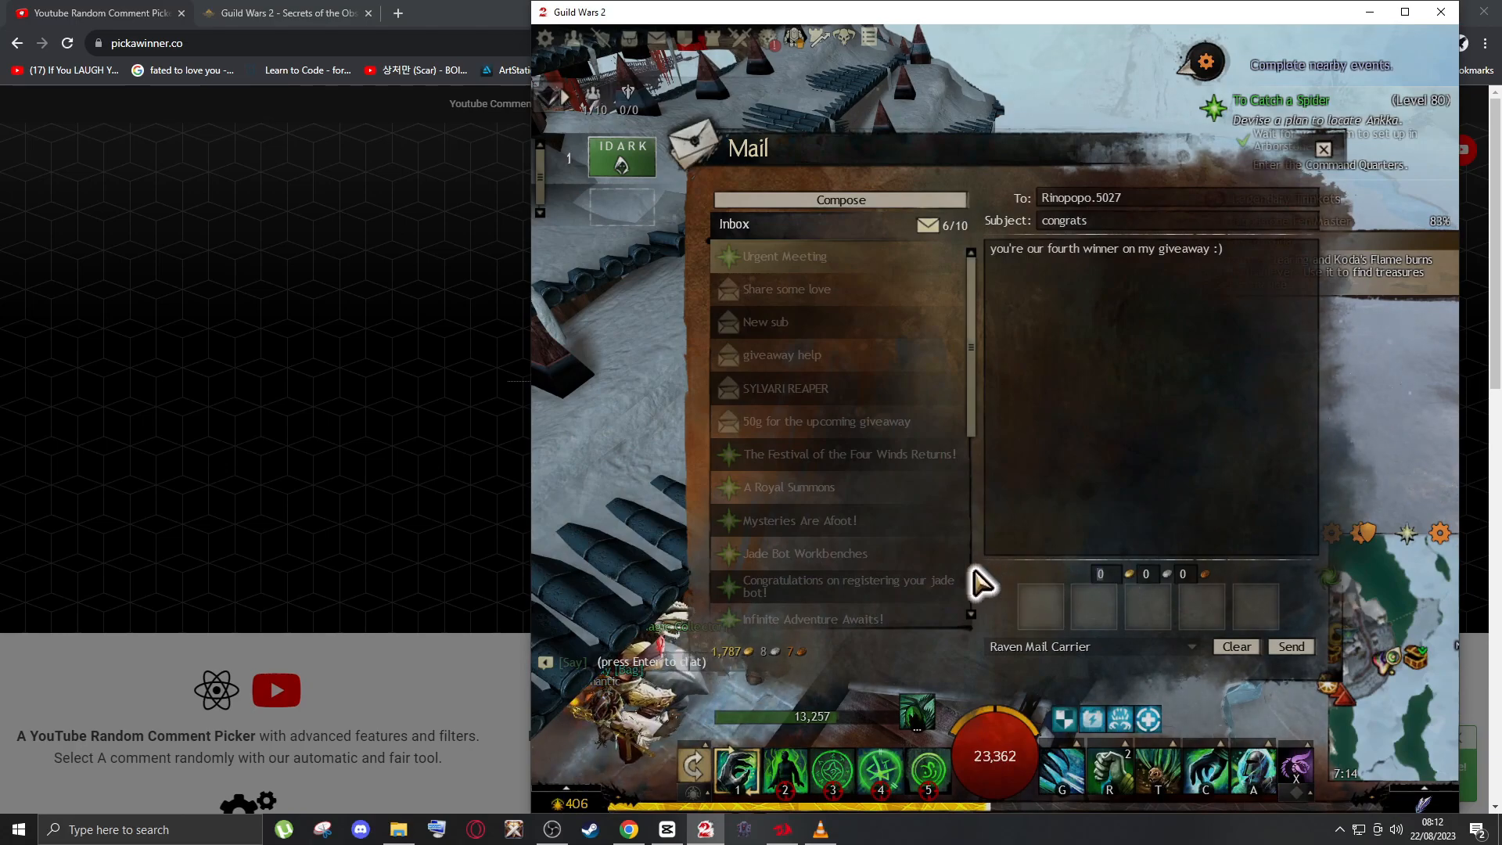
{"action": "type", "text": "50"}
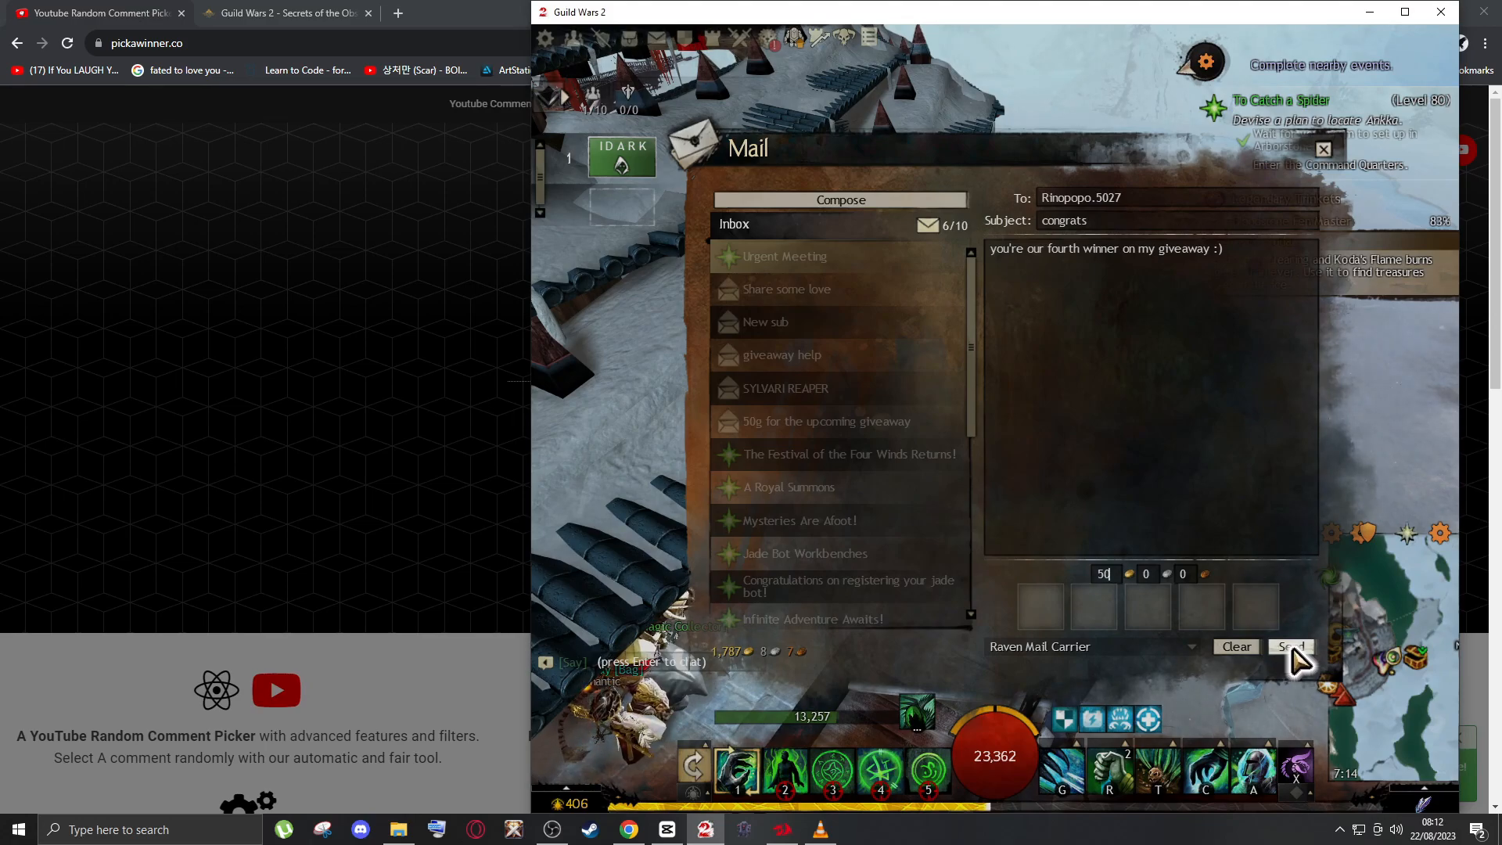
{"action": "left_click", "coordinate": [1289, 646]}
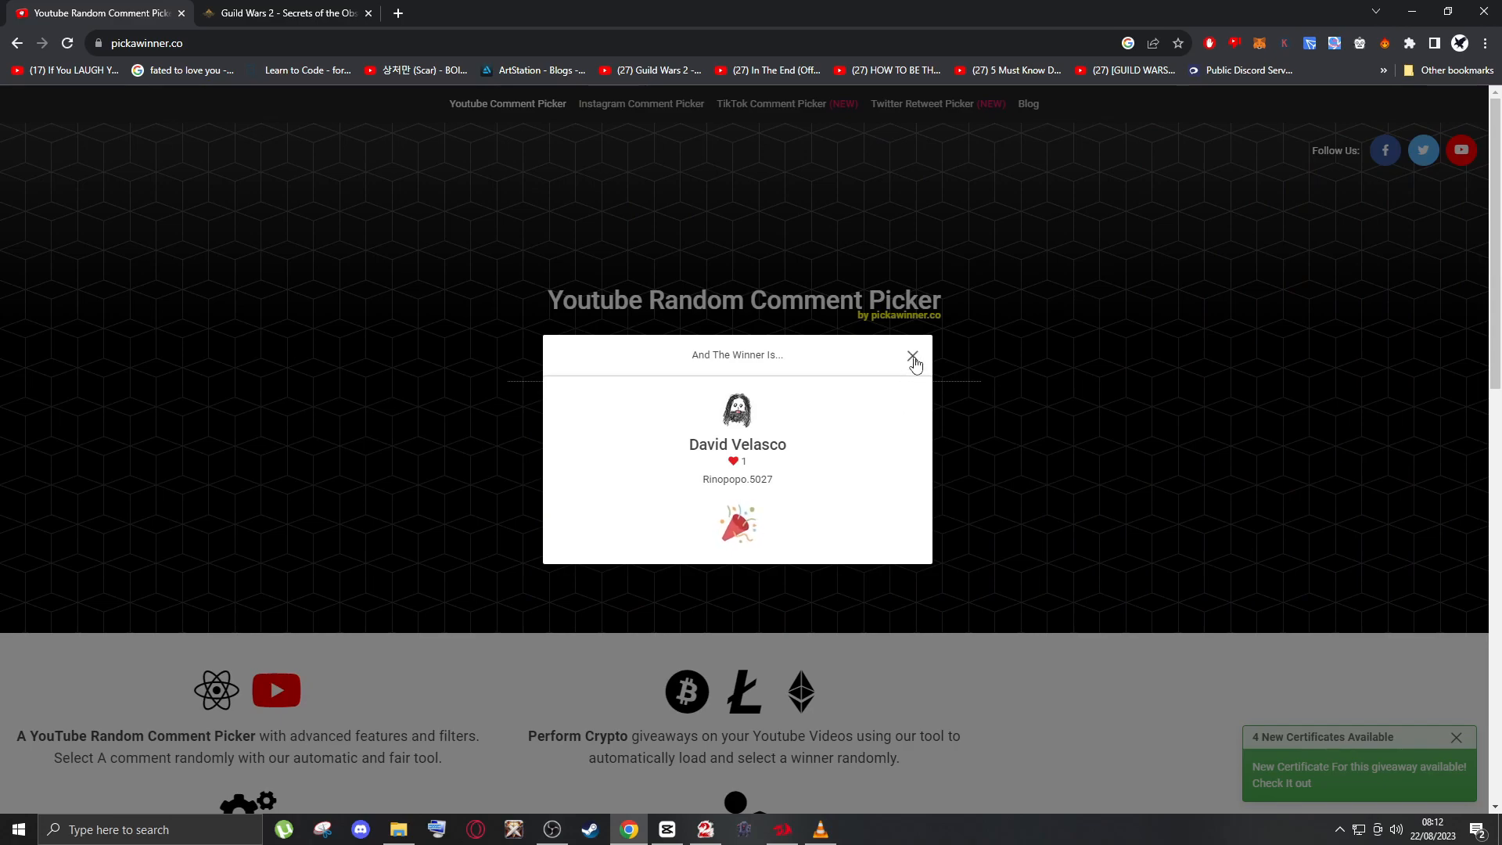
- Dismiss the fourth result, draw the fifth winner iaiai, and copy powerwolf.4327
{"action": "left_click", "coordinate": [912, 355]}
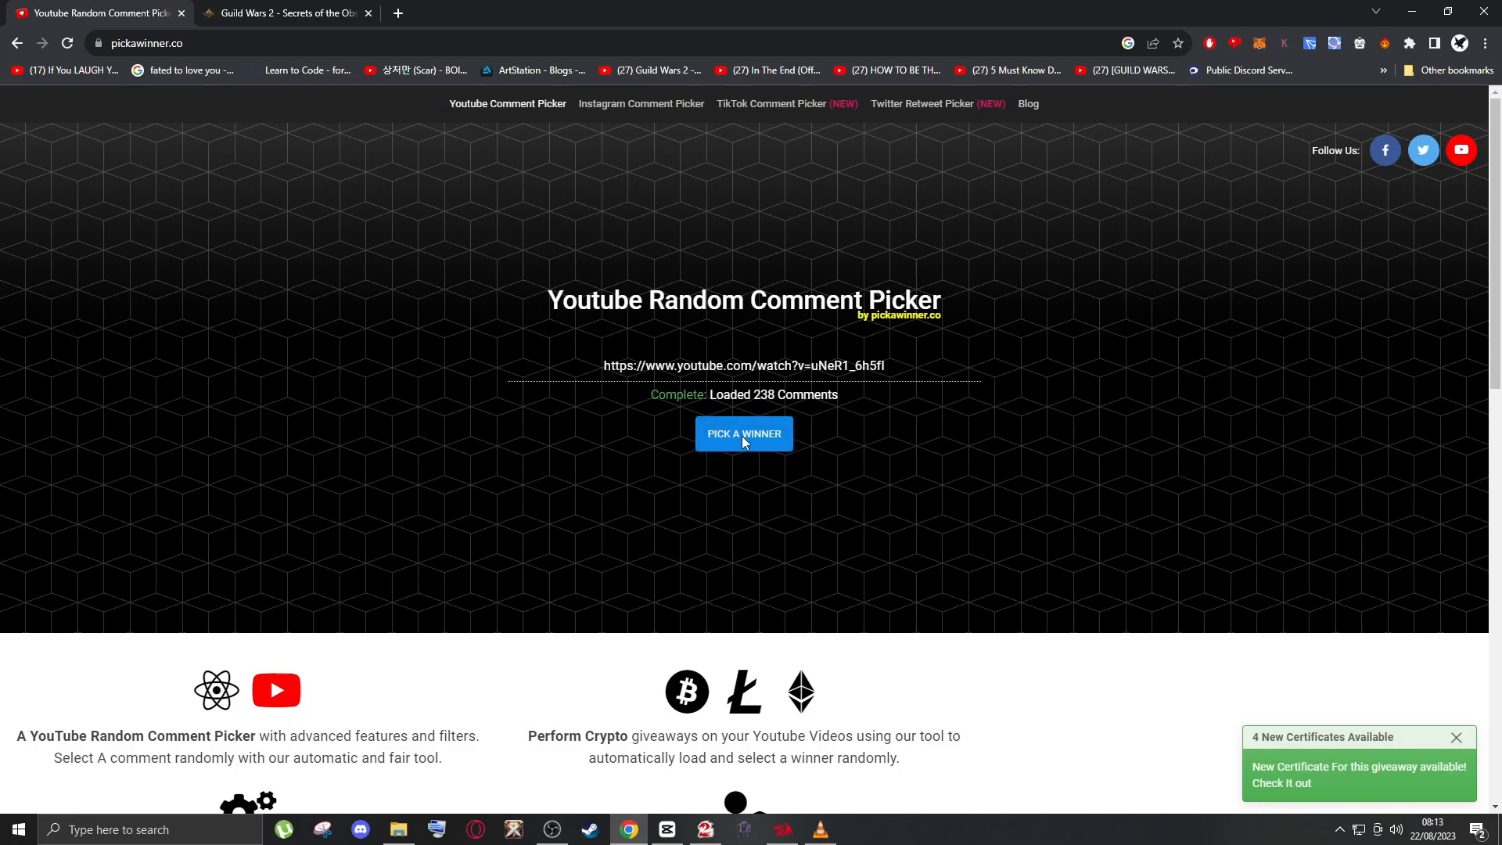
{"action": "left_click", "coordinate": [743, 433]}
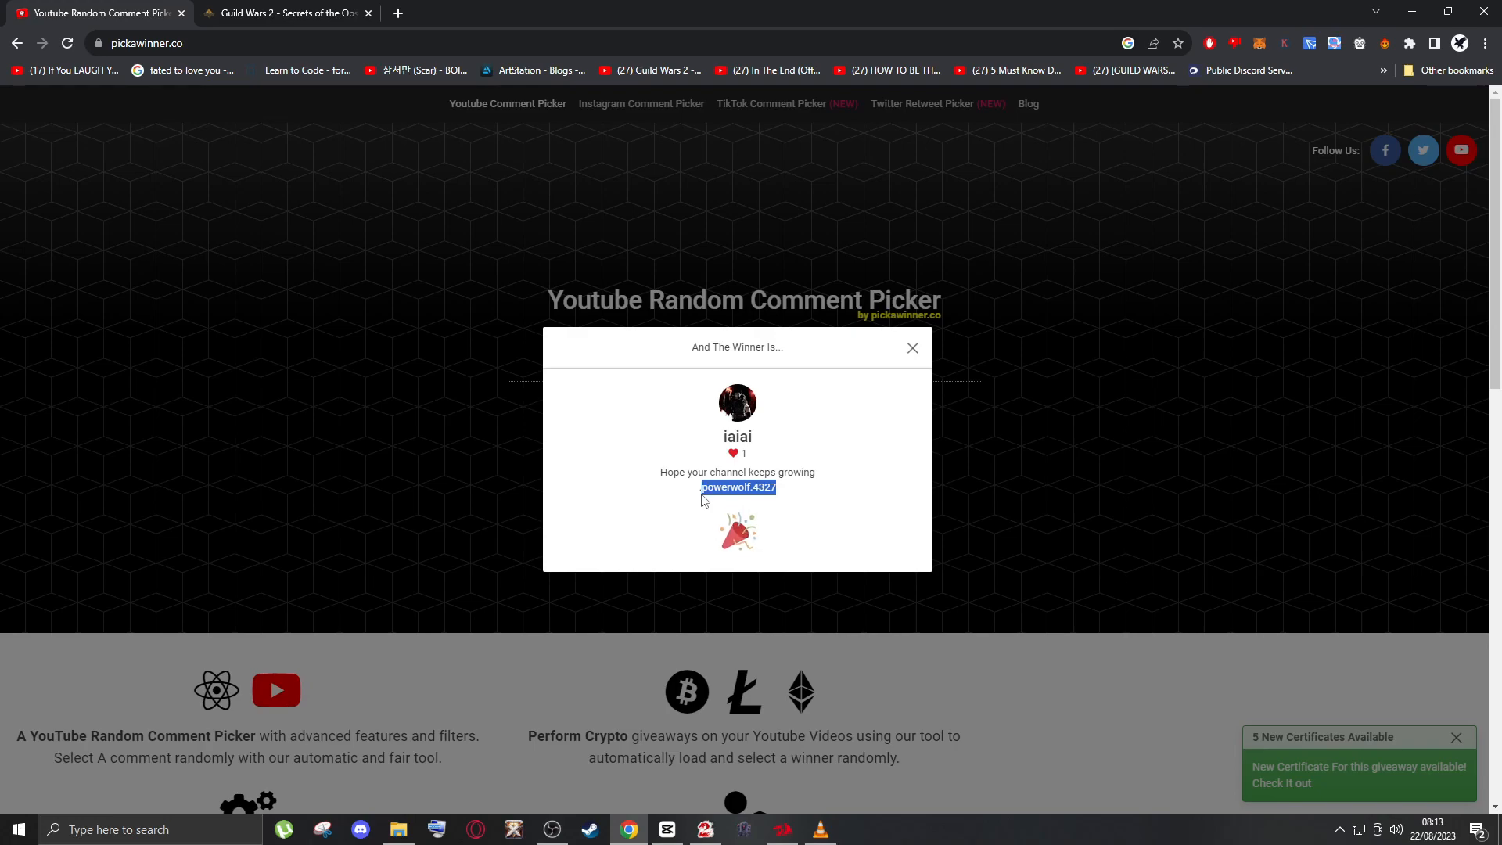
{"action": "right_click", "coordinate": [736, 487]}
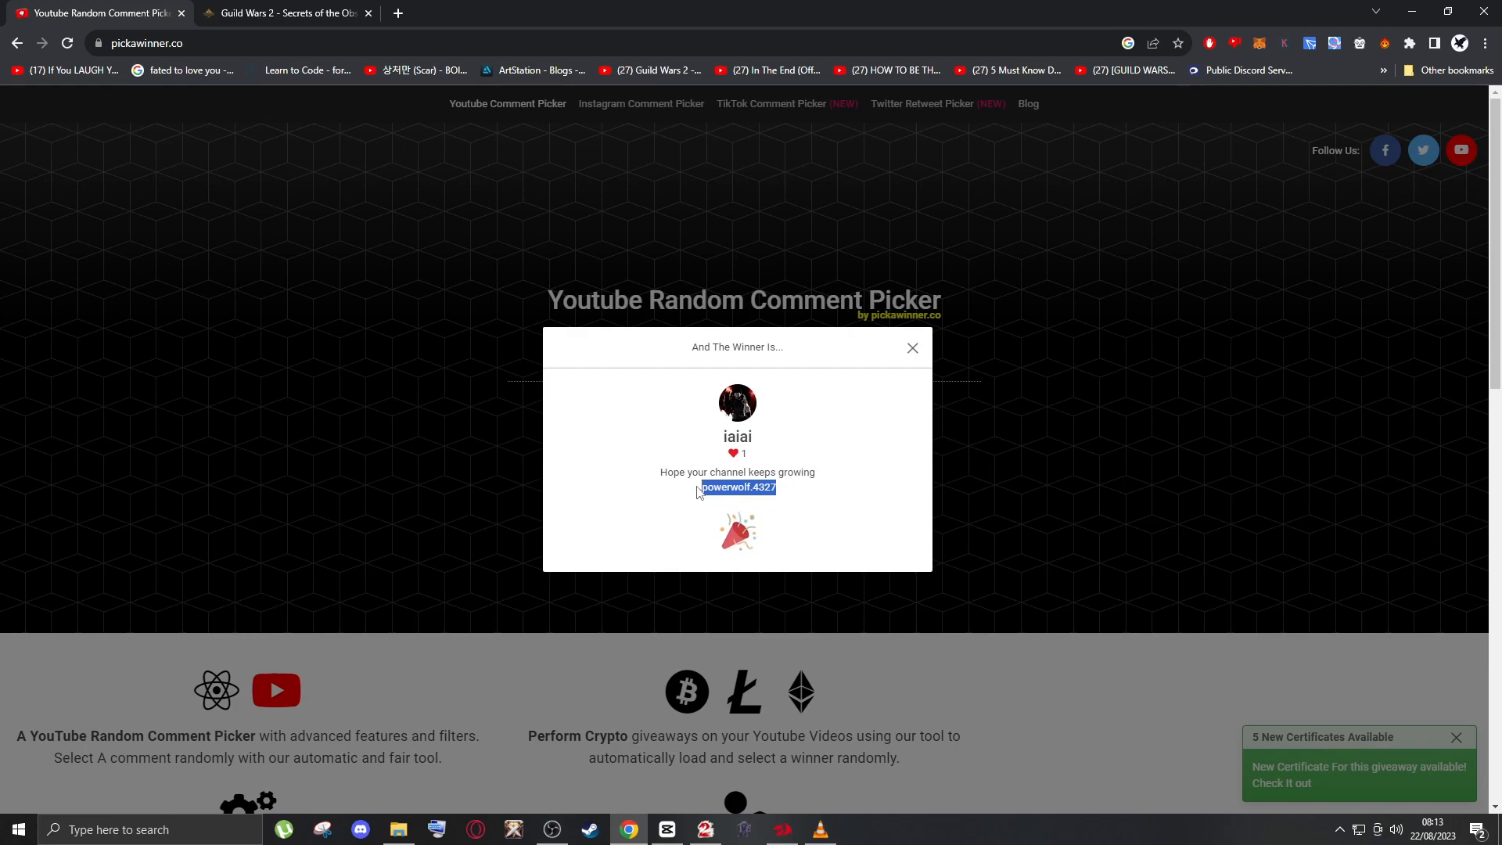
{"action": "left_click", "coordinate": [705, 829]}
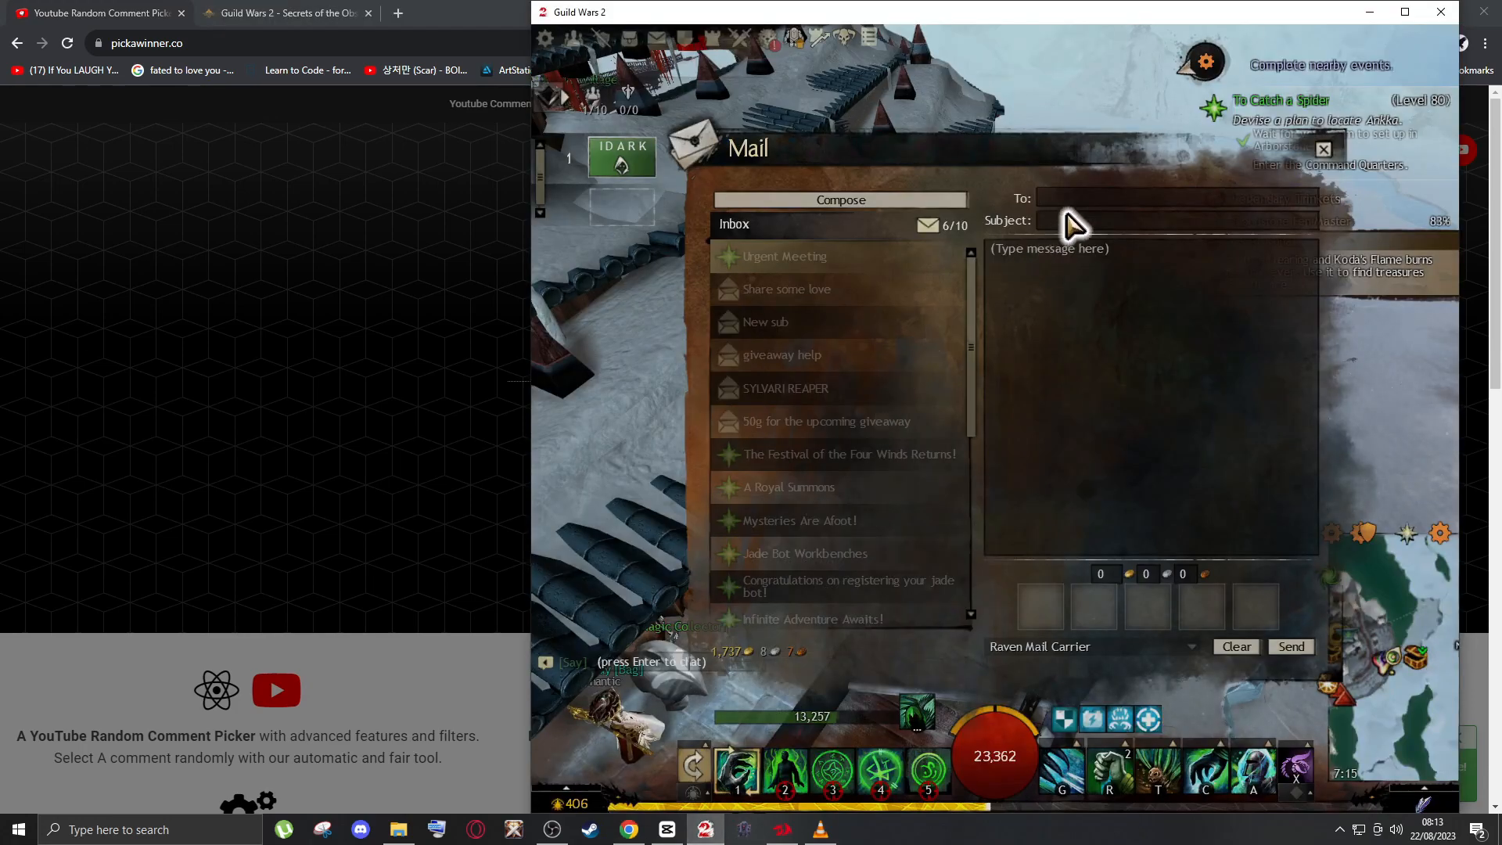
{"action": "type", "text": "powerwolf.4327"}
{"action": "type", "text": "50"}
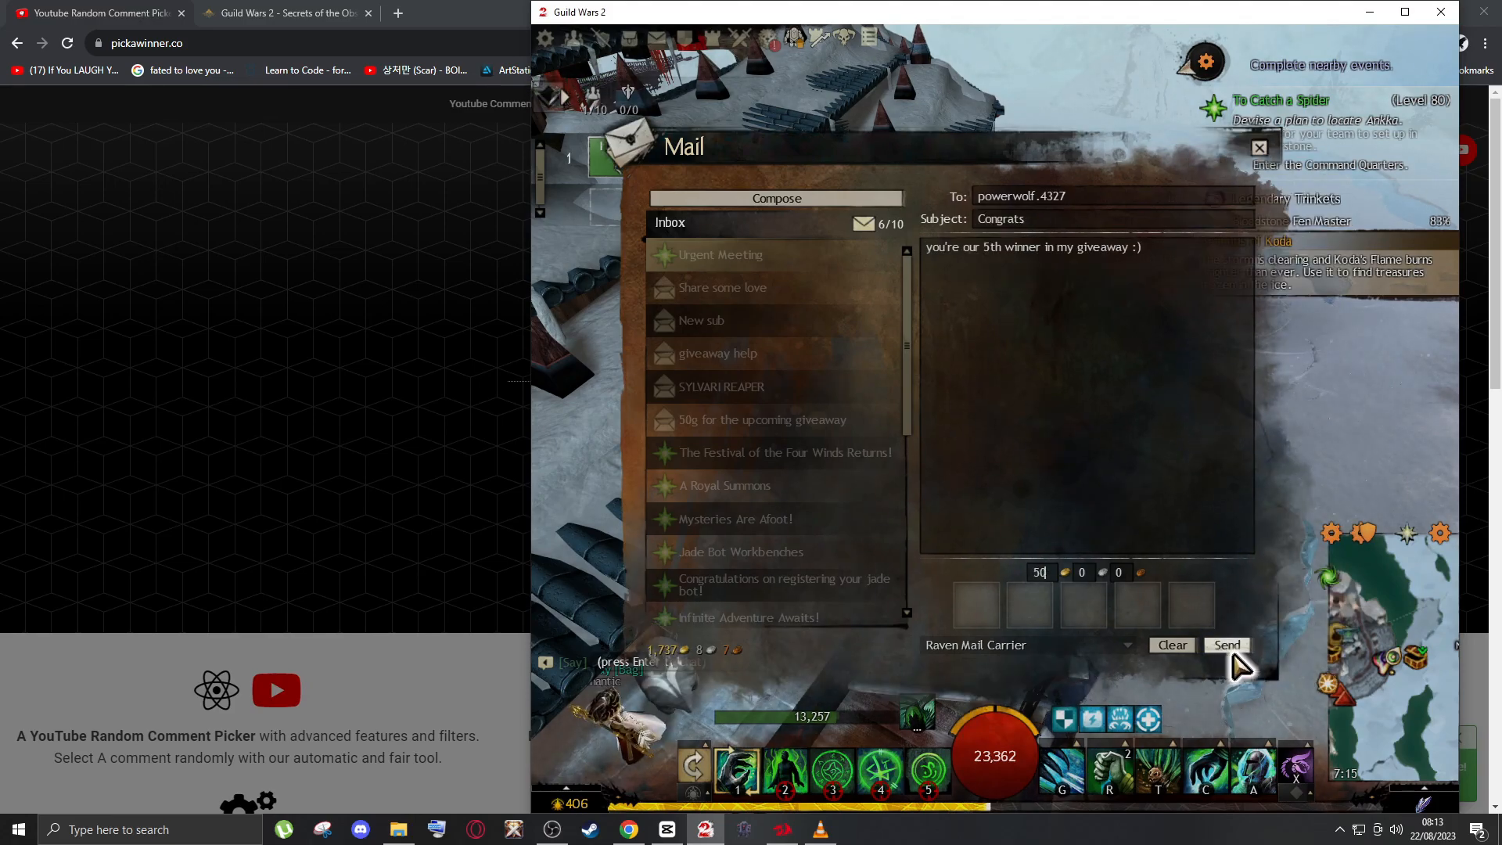
{"action": "left_click", "coordinate": [1226, 642]}
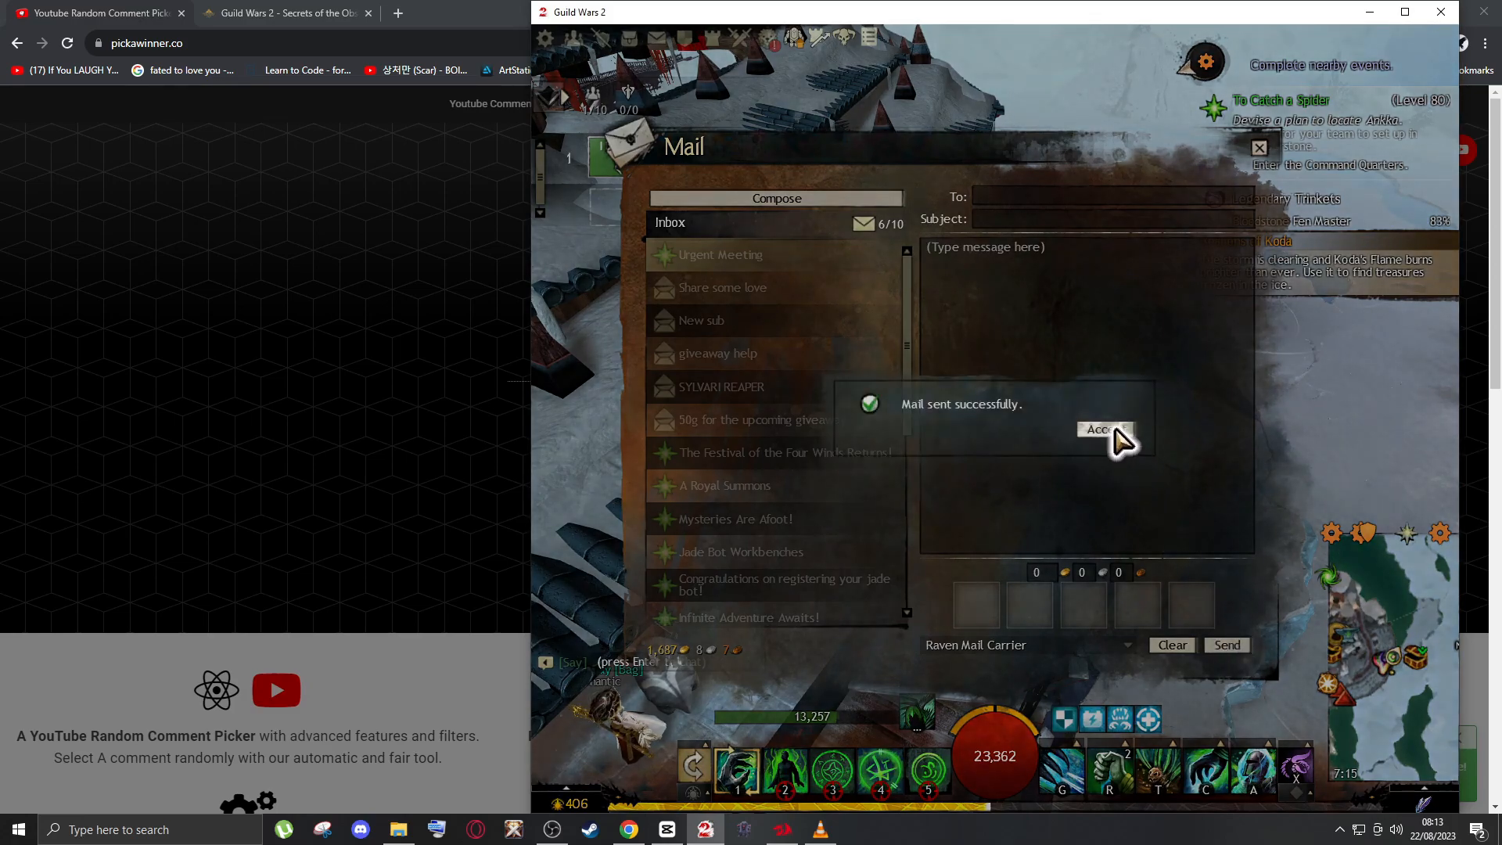
{"action": "left_click", "coordinate": [1103, 428]}
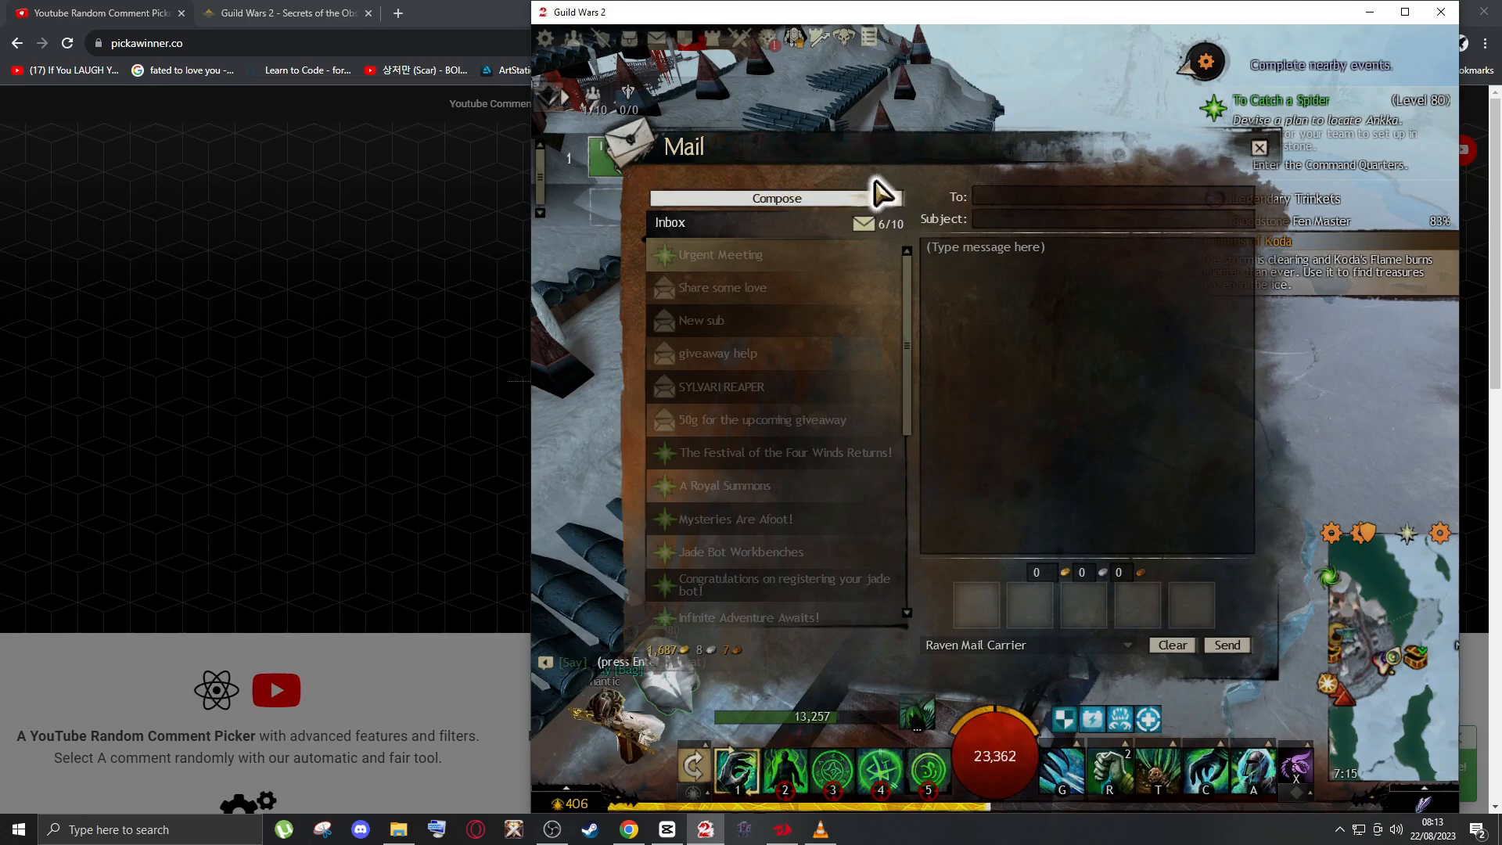
{"action": "mouse_move", "coordinate": [1255, 154]}
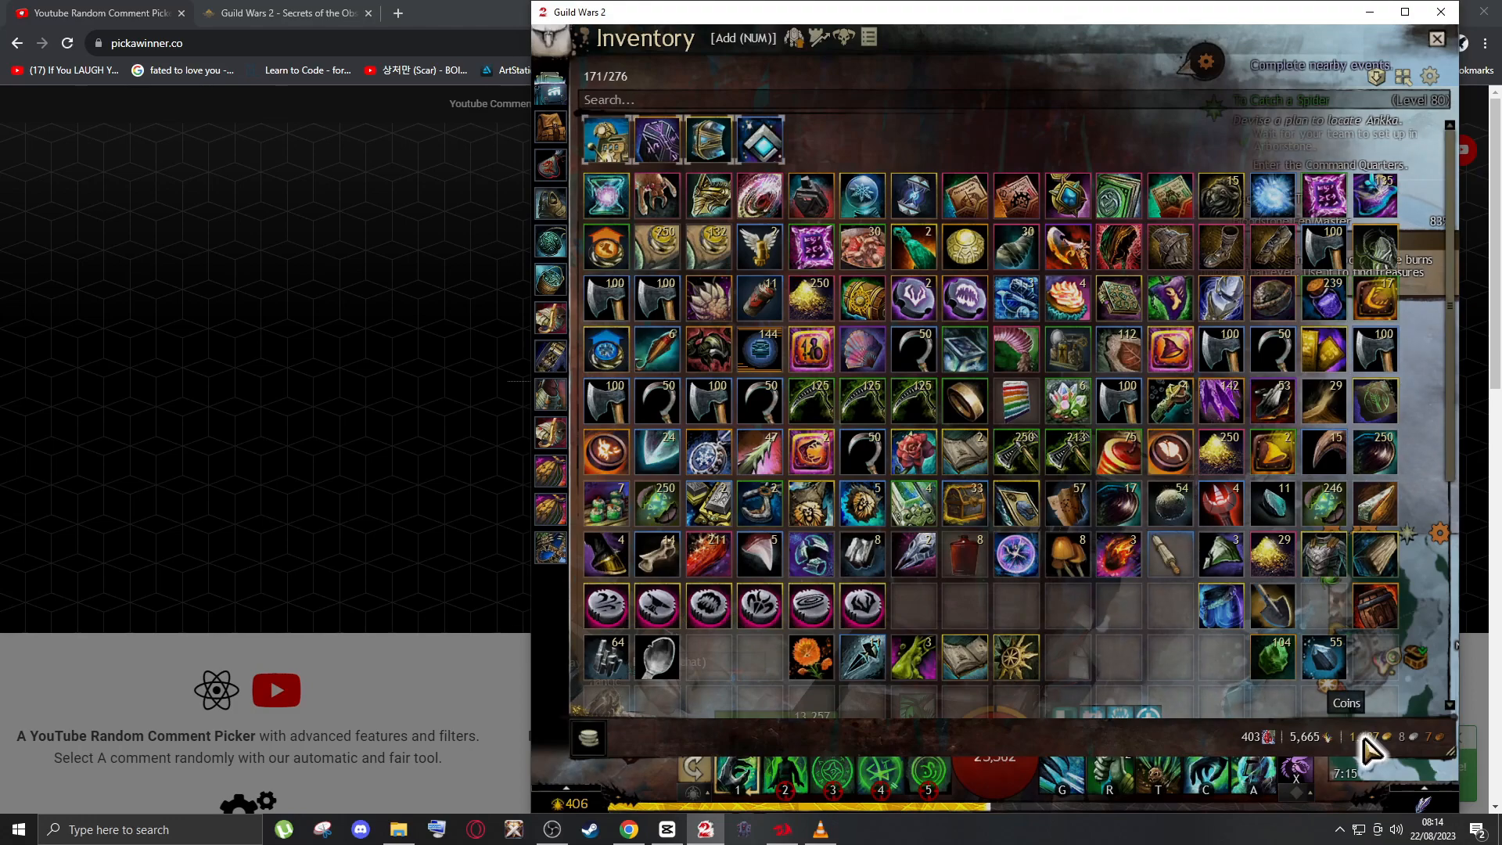
- Check the inventory's remaining ~403 gold, then close the windows back to the game world
{"action": "left_click", "coordinate": [1436, 37]}
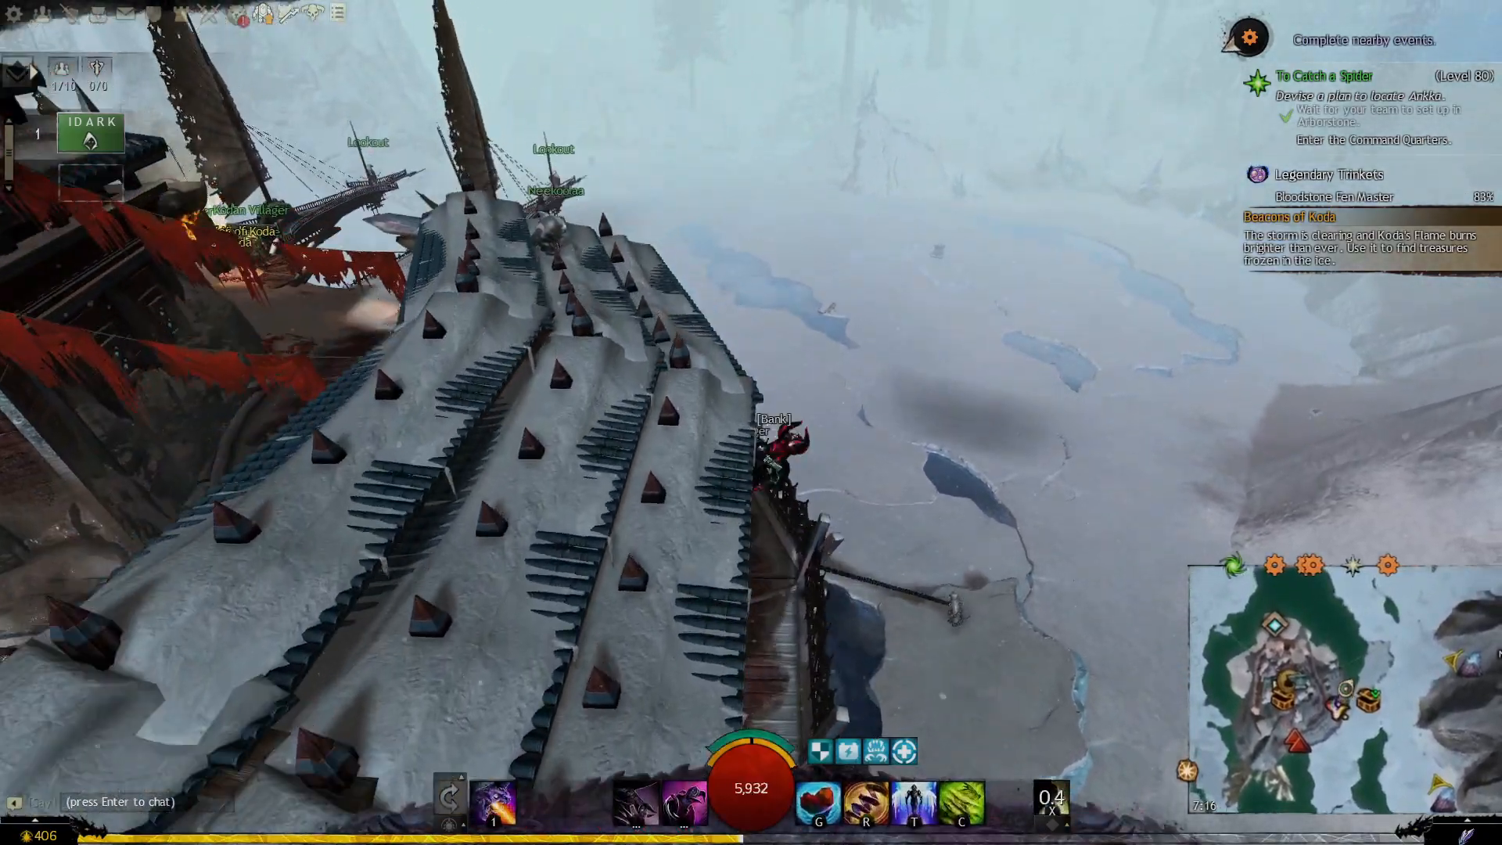